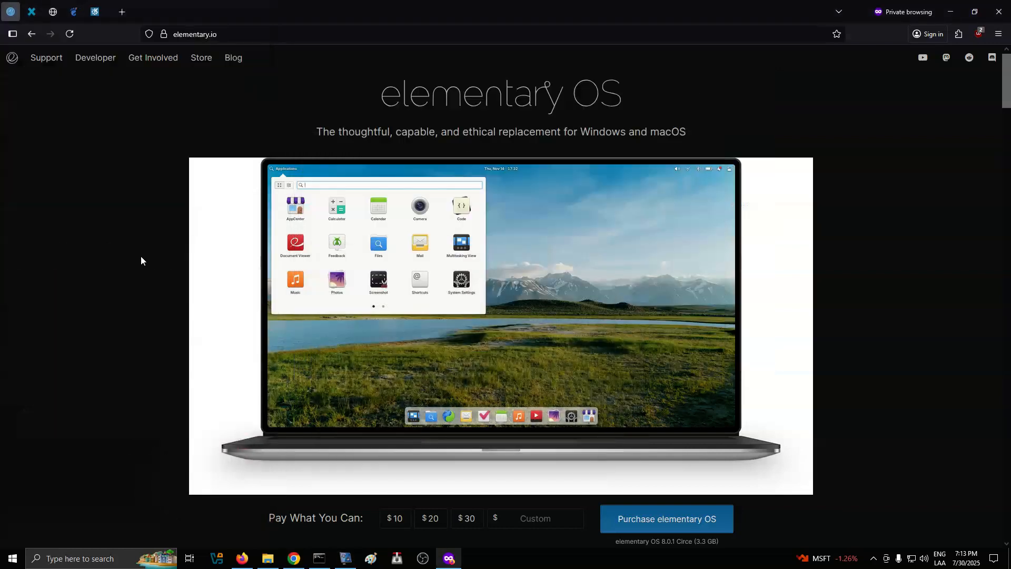
# Scroll down the elementary.io page and go to the AppCenter Spotlight blog posts
pyautogui.scroll(-3)
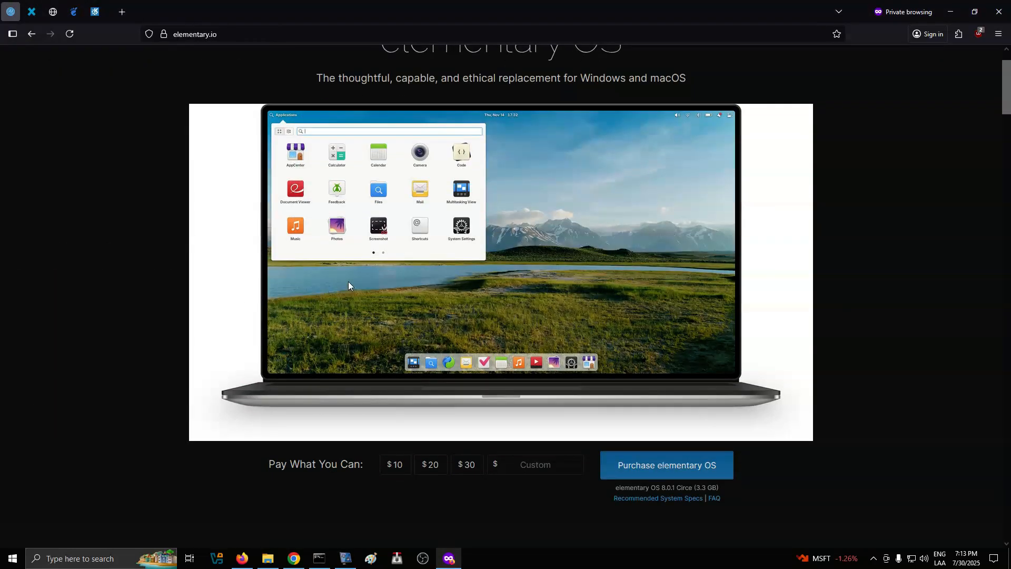
pyautogui.scroll(-3)
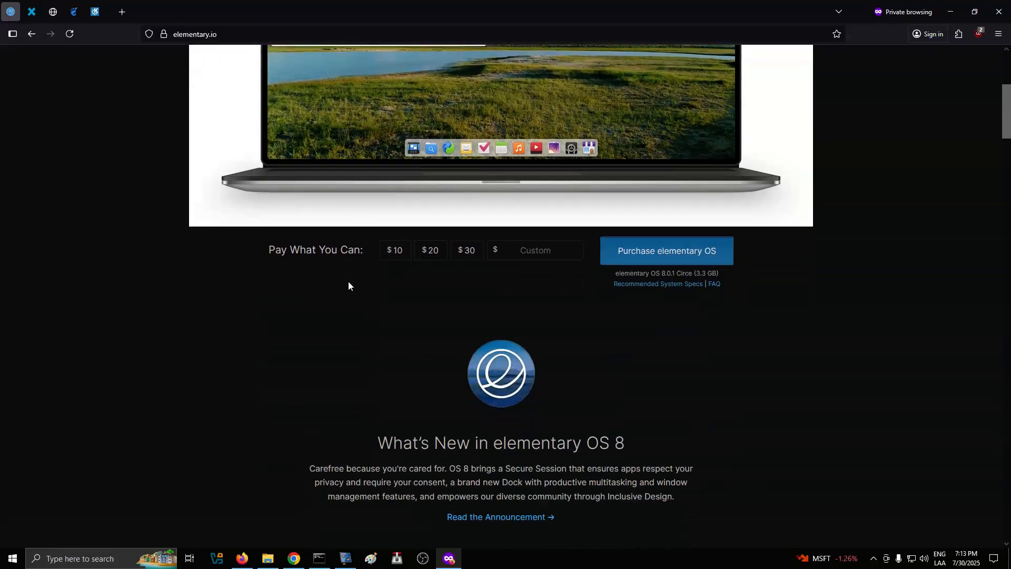
pyautogui.scroll(-3)
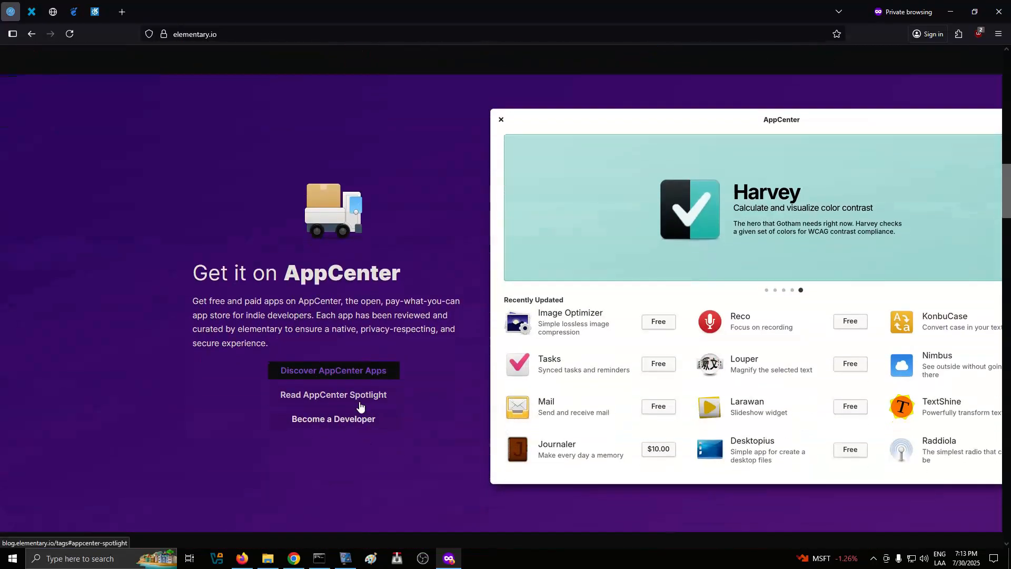
pyautogui.moveTo(358, 371)
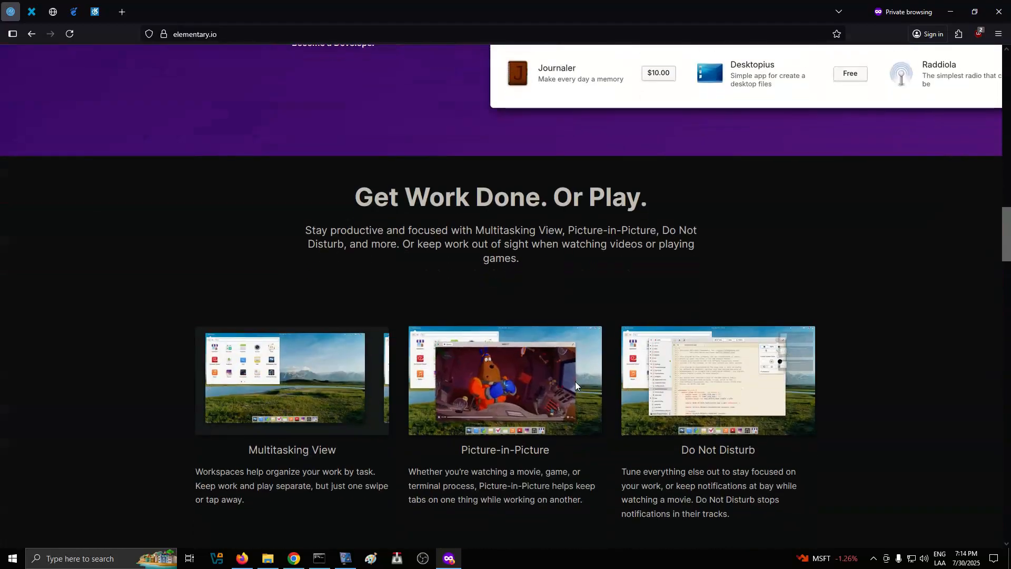
pyautogui.scroll(-3)
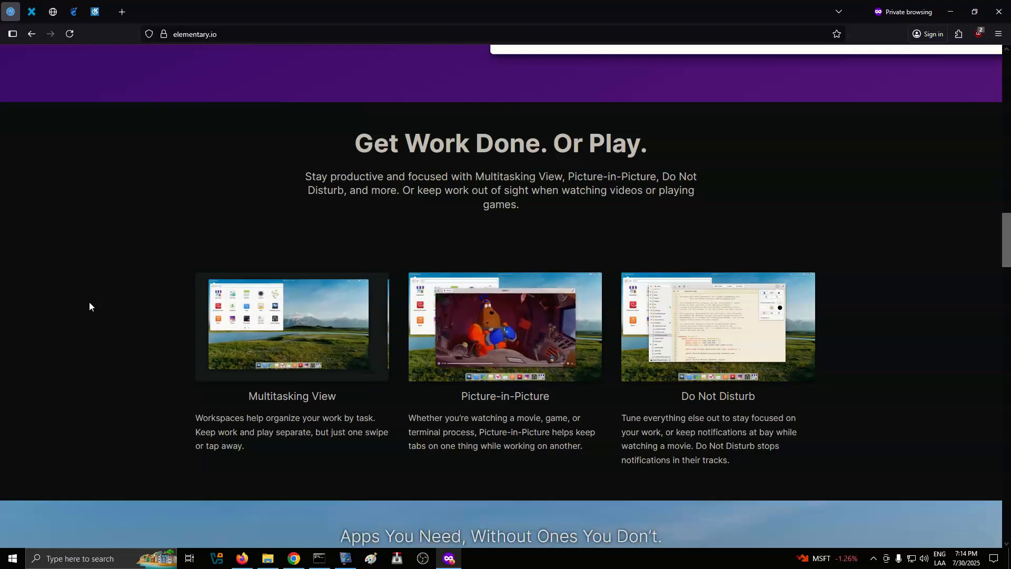
pyautogui.scroll(-3)
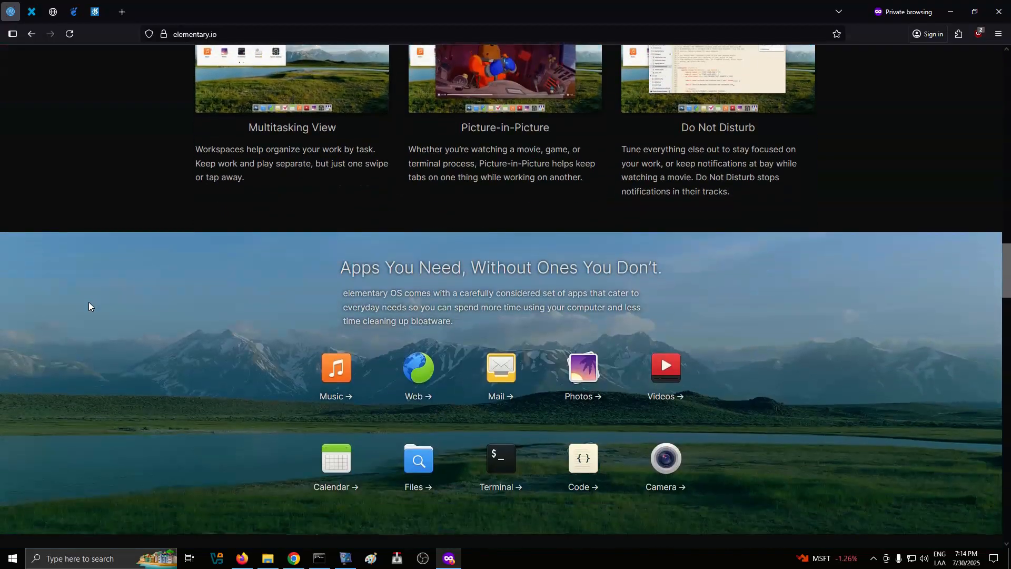
pyautogui.scroll(-3)
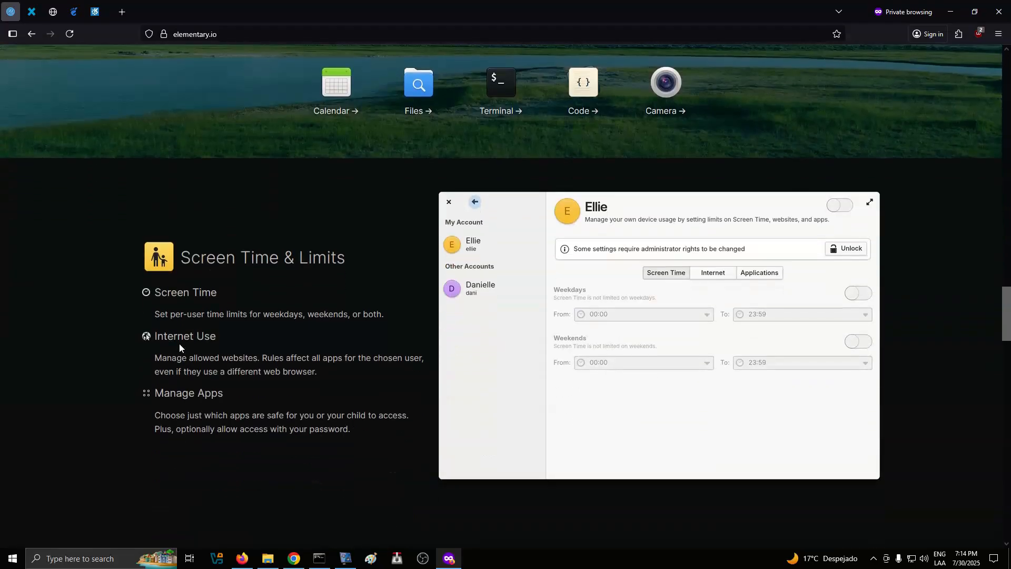
pyautogui.moveTo(655, 269)
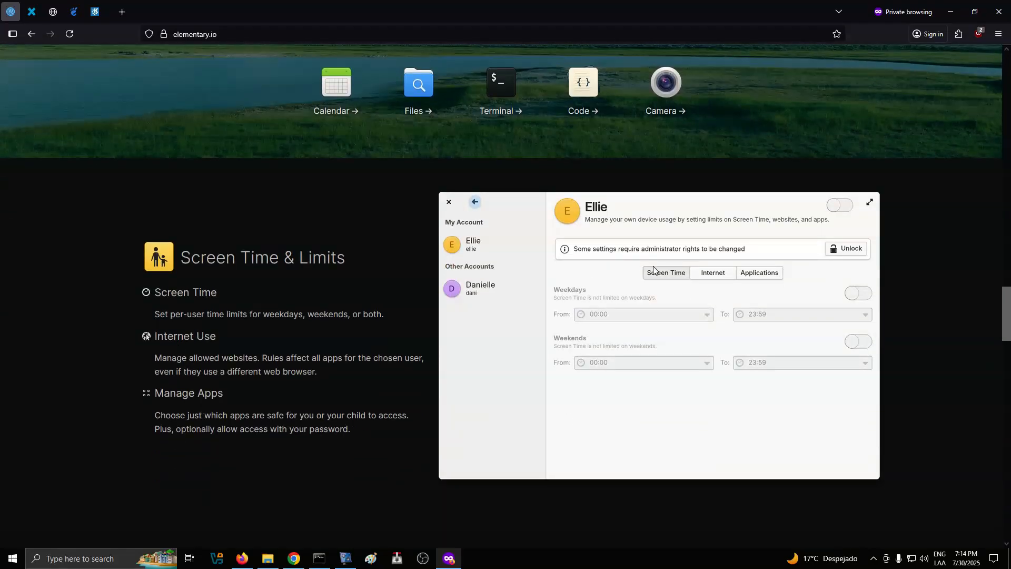
pyautogui.scroll(-3)
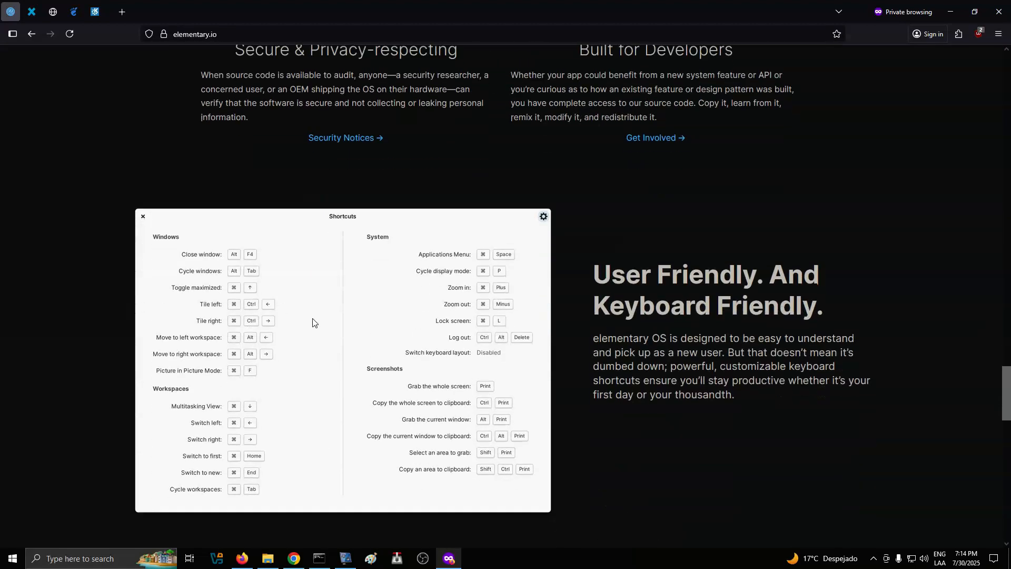
pyautogui.moveTo(79, 336)
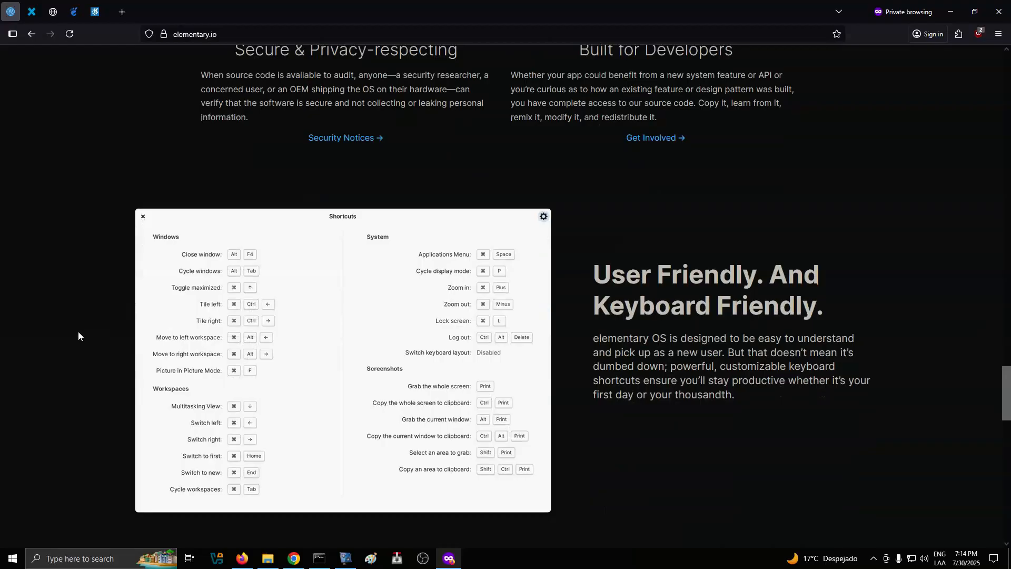
pyautogui.scroll(-3)
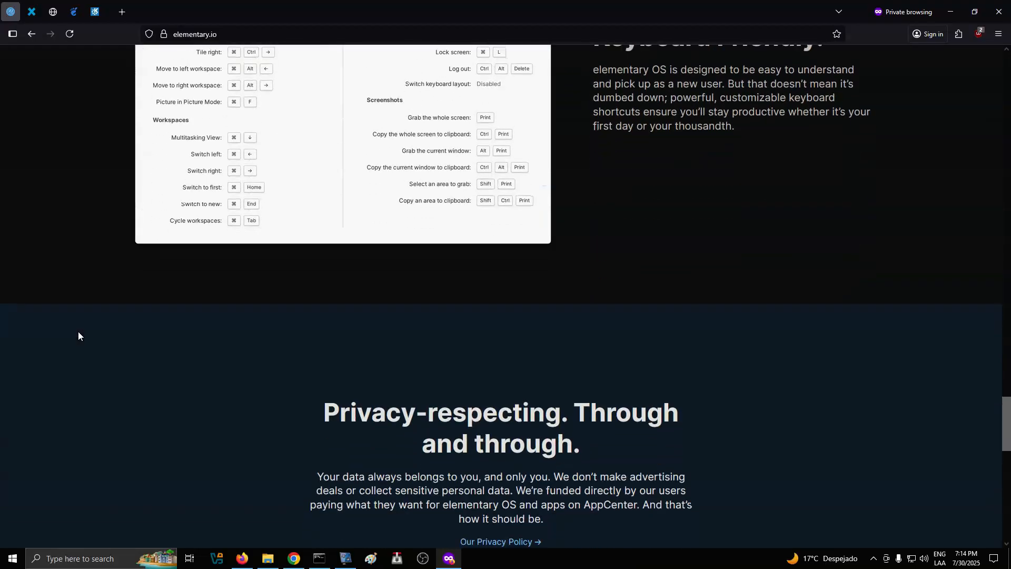
pyautogui.scroll(-3)
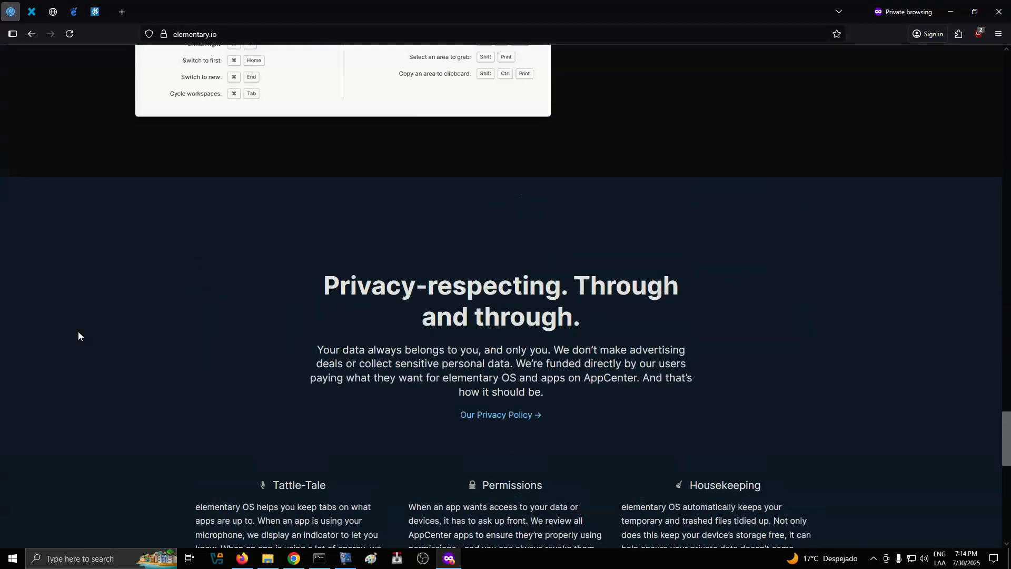
pyautogui.scroll(-3)
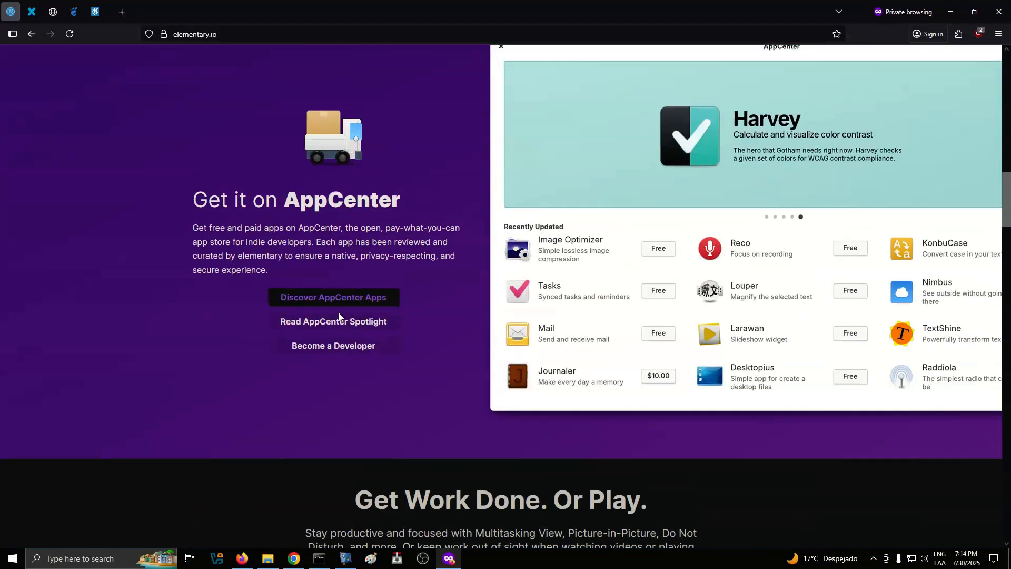
pyautogui.click(332, 321)
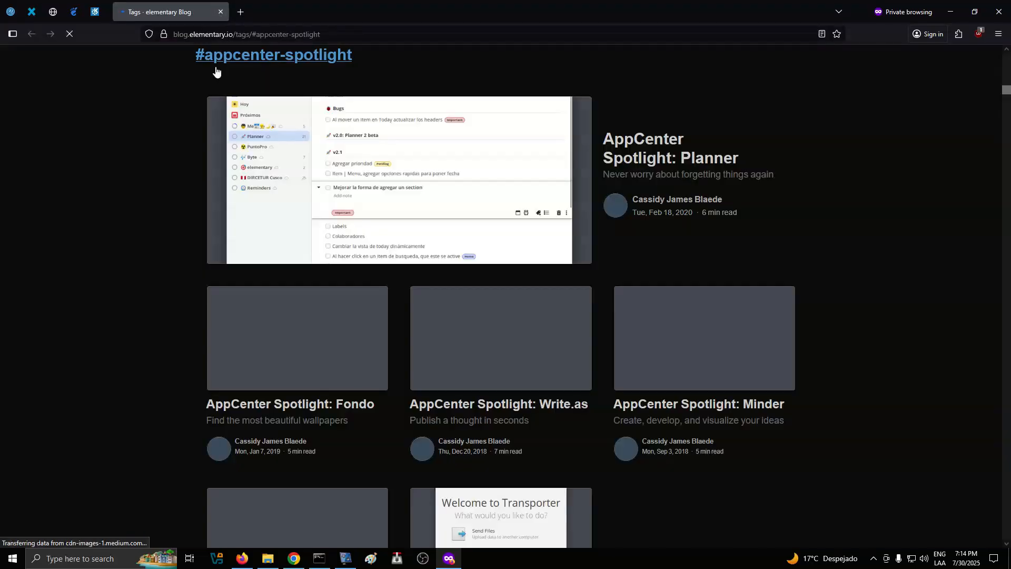
# Scroll through the blog posts and view the desktop.jpg screenshot at full size
pyautogui.scroll(-3)
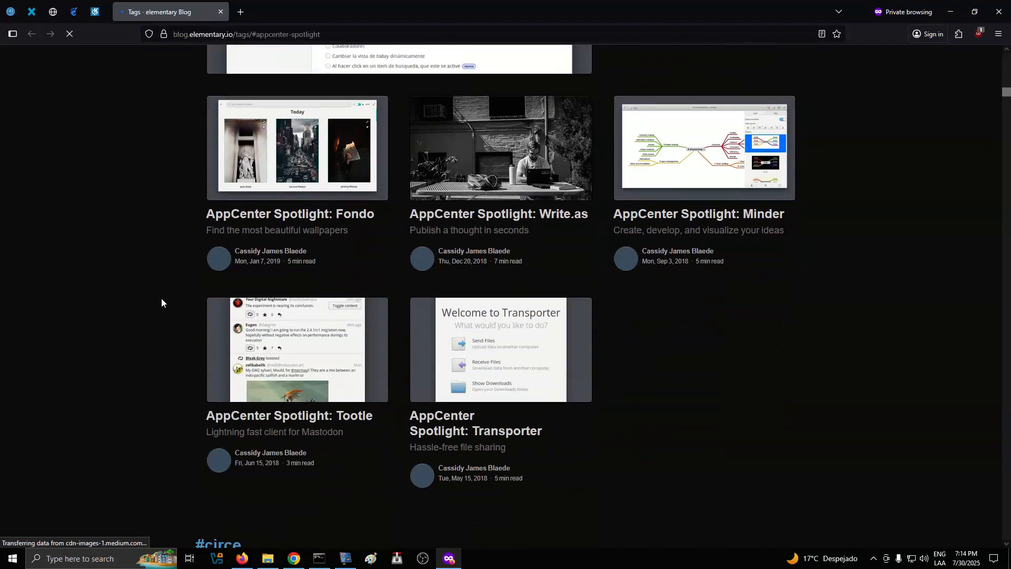
pyautogui.scroll(-3)
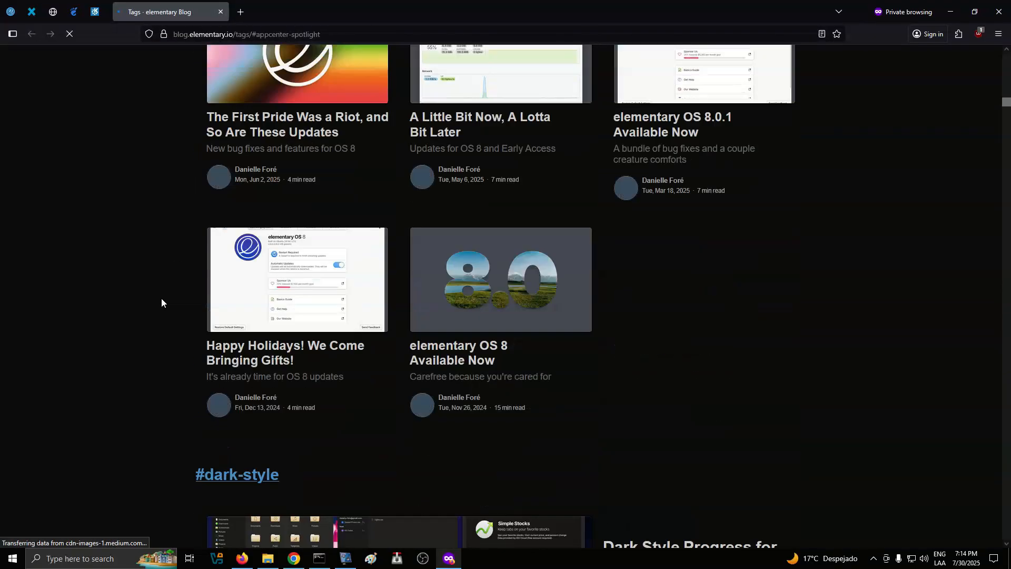
pyautogui.scroll(-3)
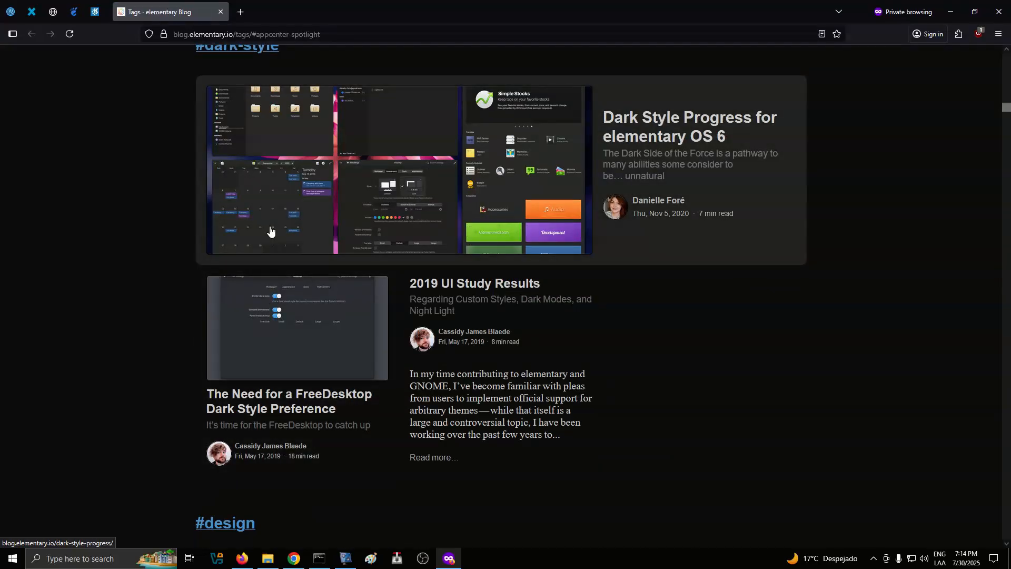
pyautogui.scroll(-3)
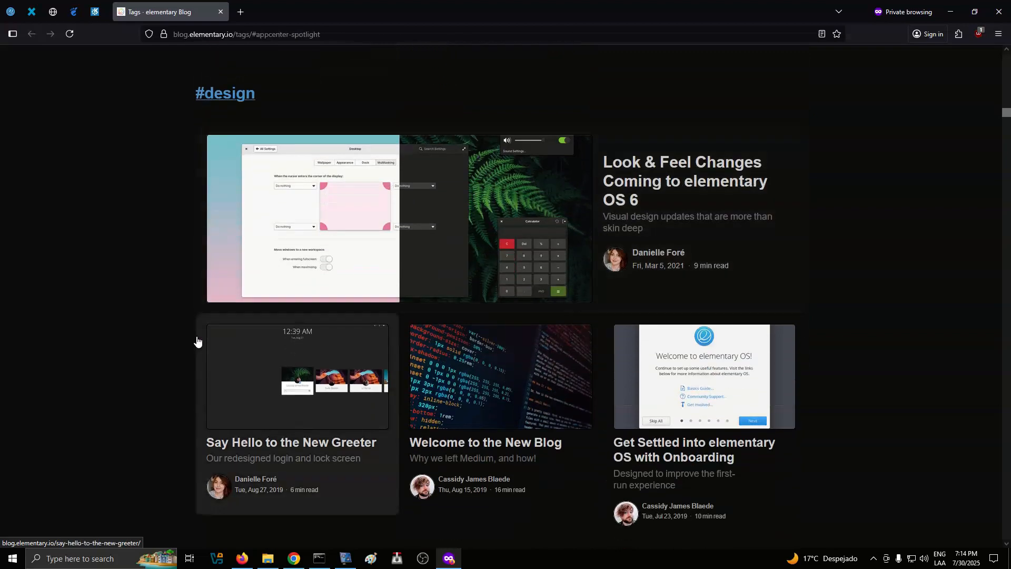
pyautogui.scroll(-3)
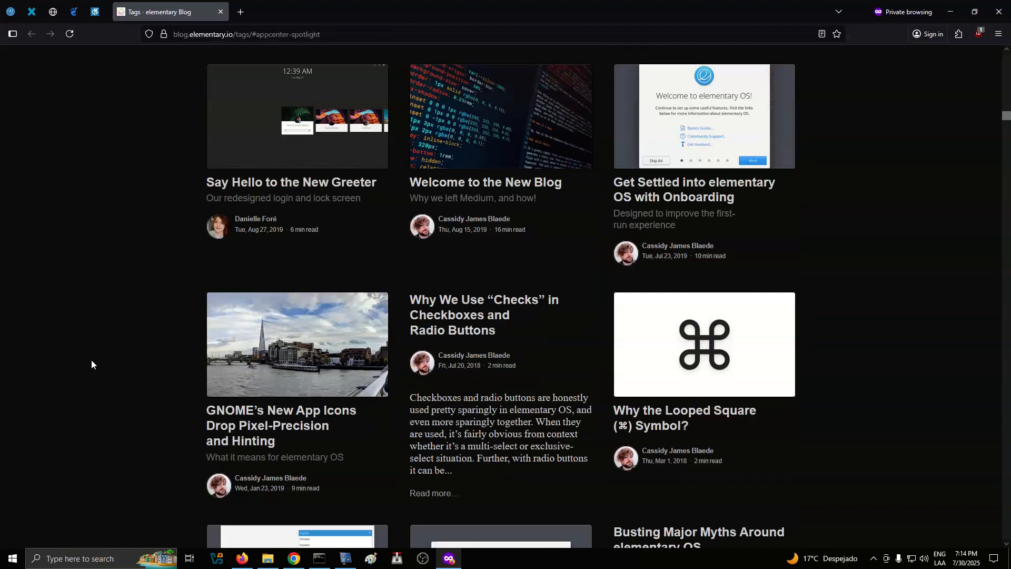
pyautogui.scroll(-3)
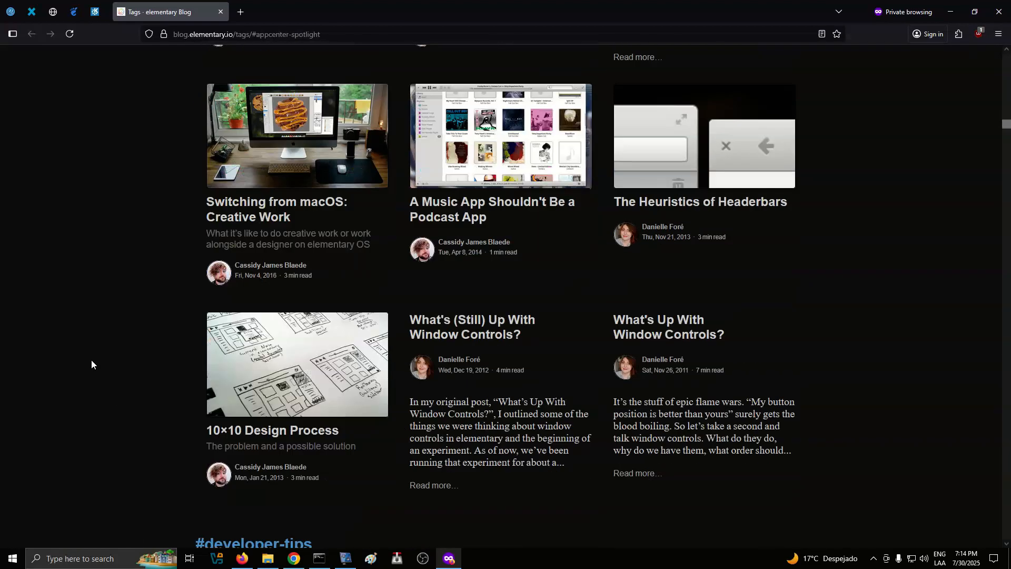
pyautogui.scroll(-3)
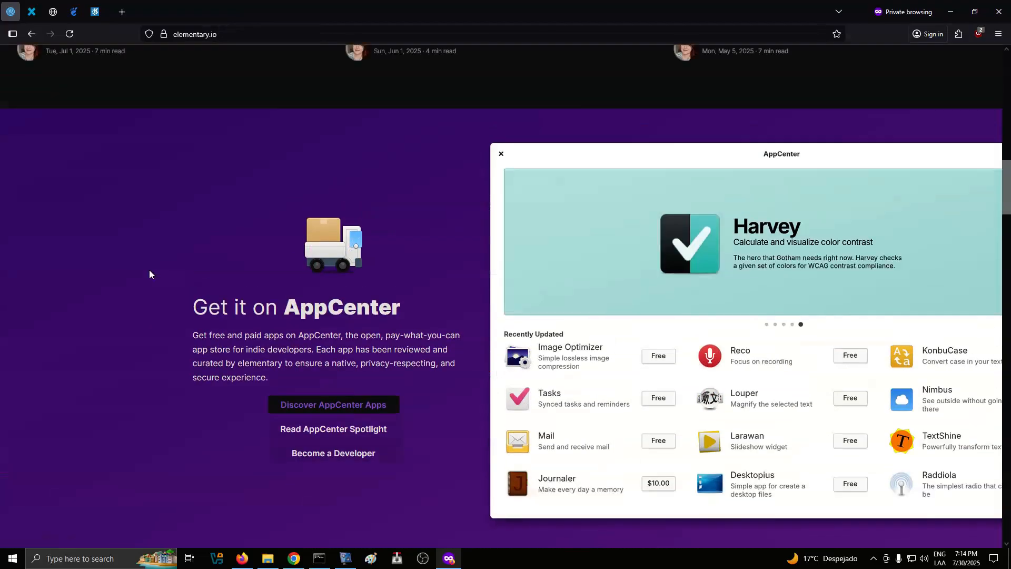
pyautogui.click(501, 153)
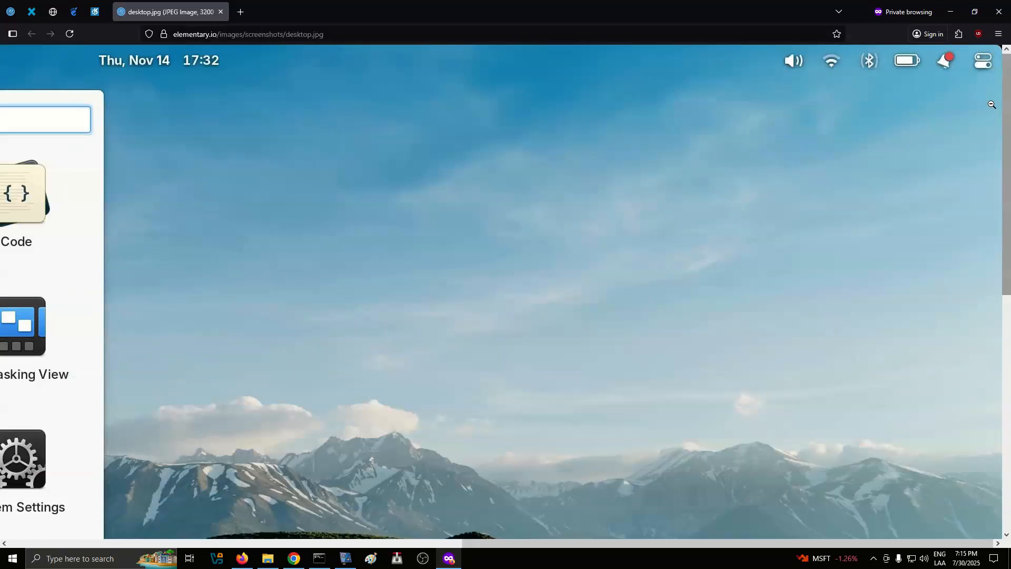
pyautogui.moveTo(920, 112)
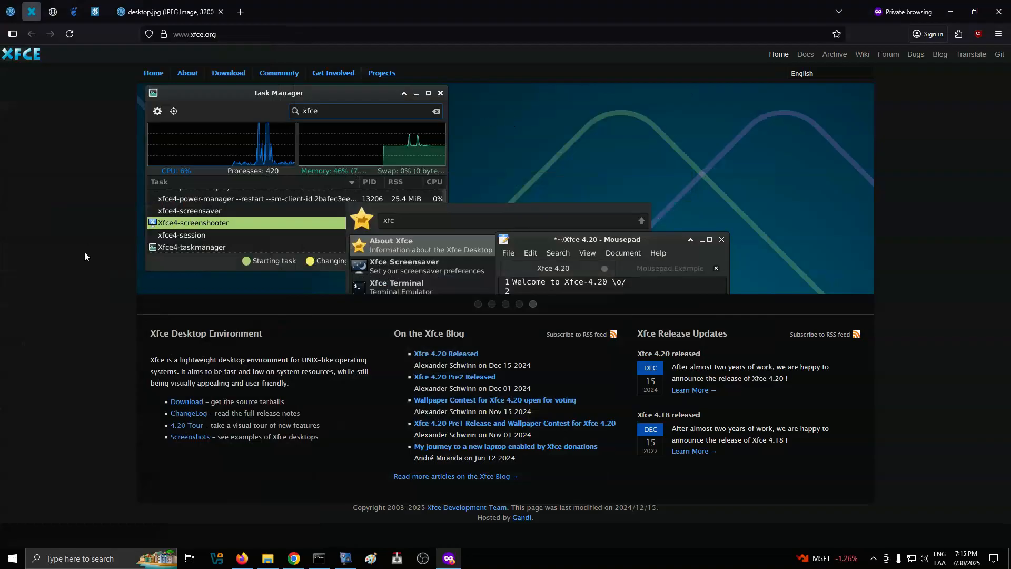
pyautogui.moveTo(523, 317)
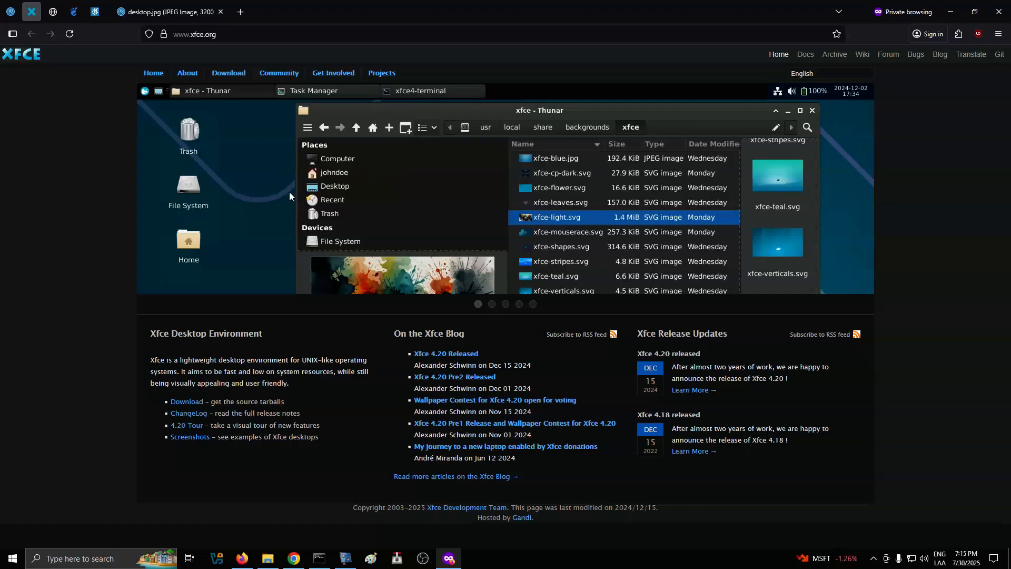
# Open the Thunar slideshow screenshot from xfce.org as a full-size image in a new tab
pyautogui.rightClick(289, 196)
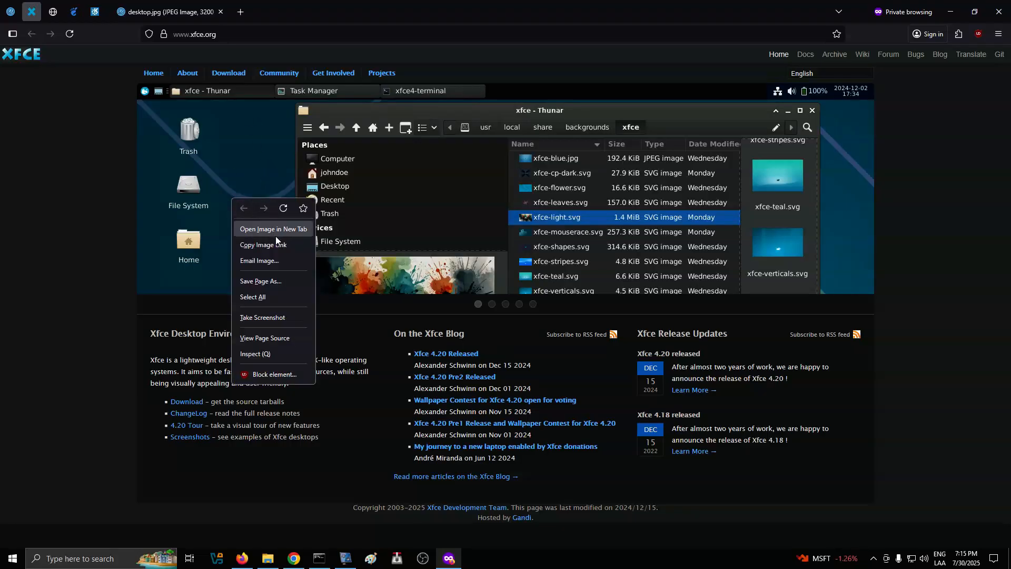
pyautogui.click(273, 228)
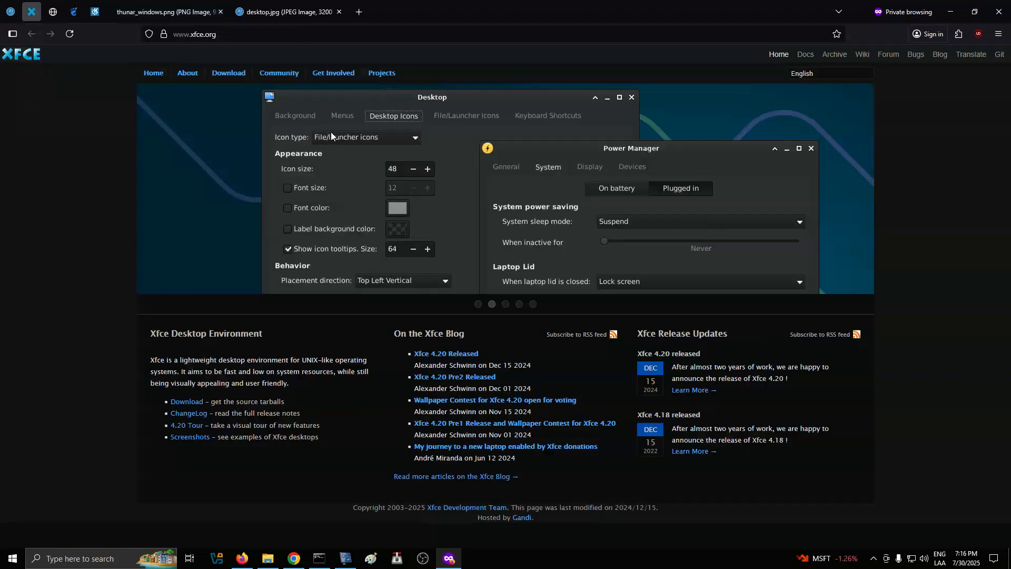
pyautogui.rightClick(434, 199)
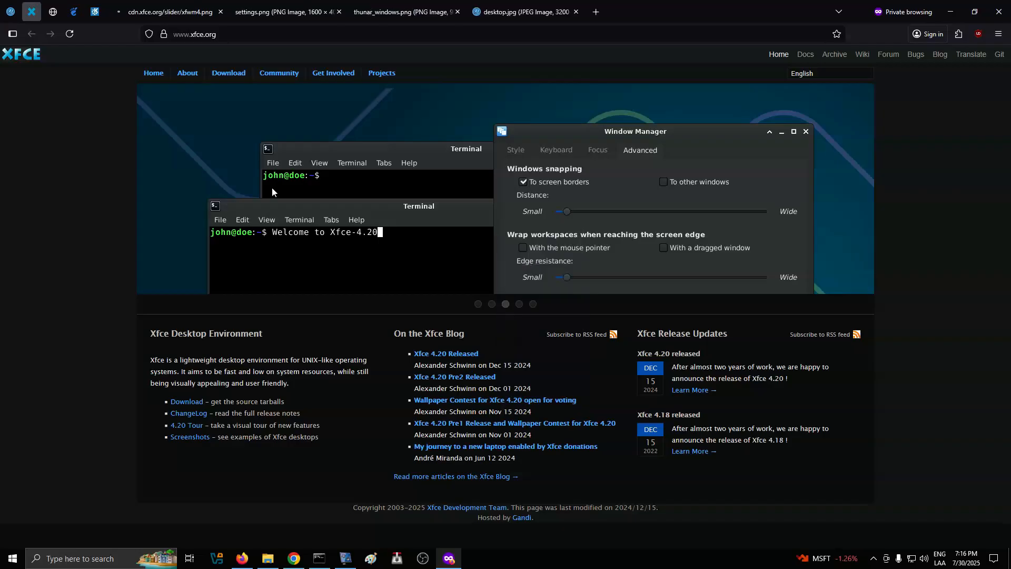
pyautogui.click(163, 11)
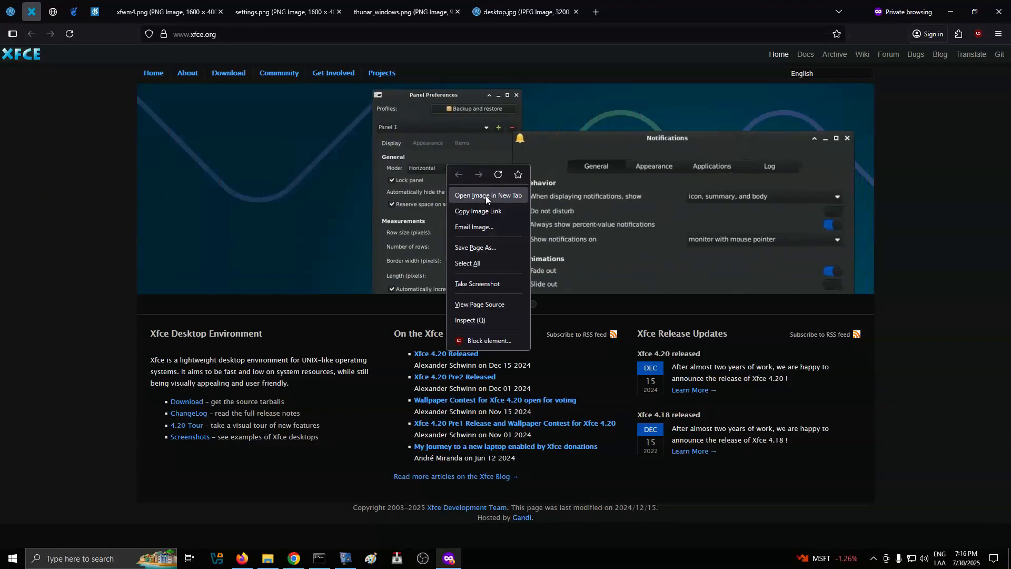
# Open the notifications settings and Task Manager/Mousepad screenshots in new tabs and switch to apps.png
pyautogui.click(487, 195)
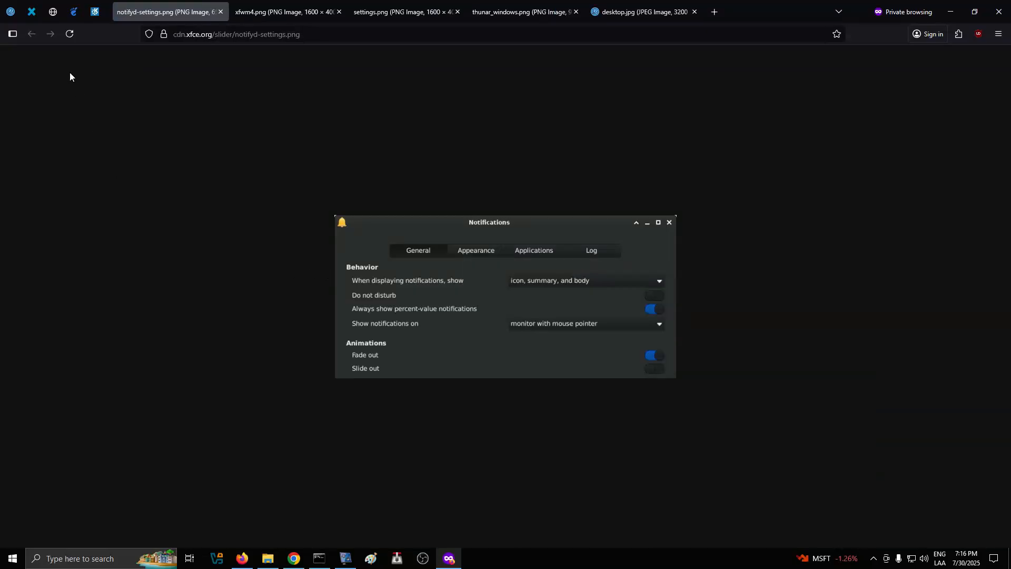
pyautogui.click(31, 10)
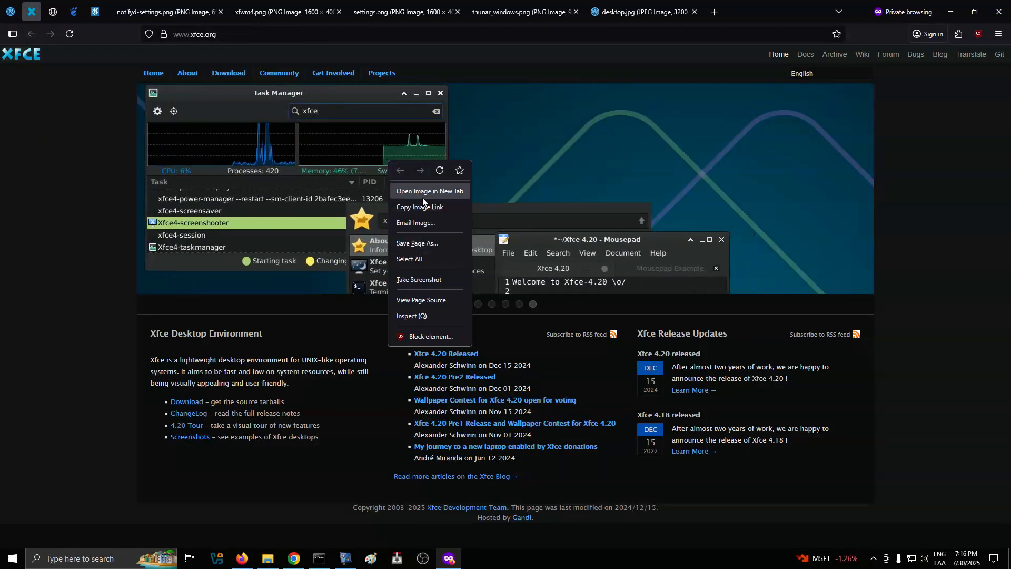
pyautogui.click(429, 191)
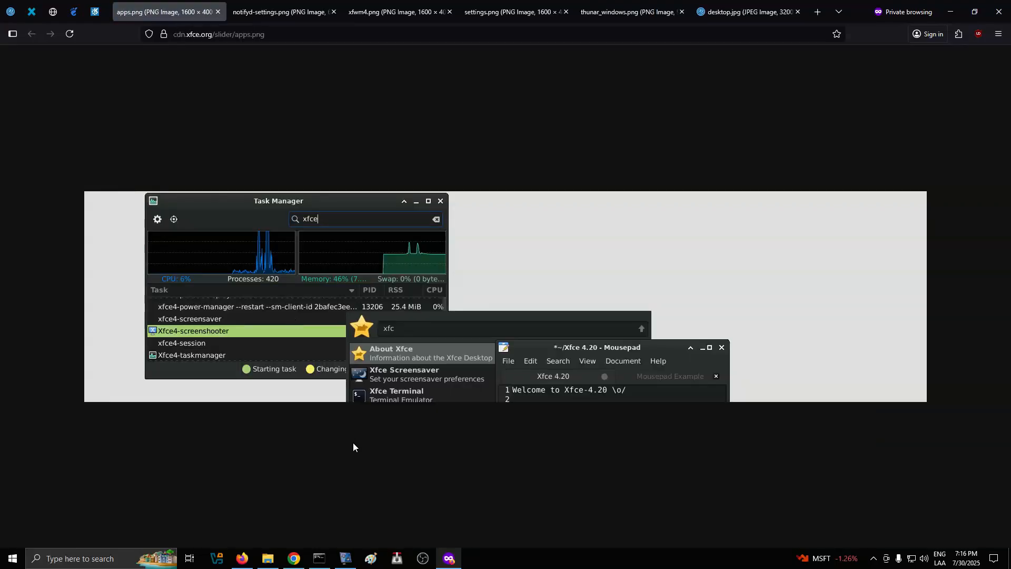
pyautogui.moveTo(556, 388)
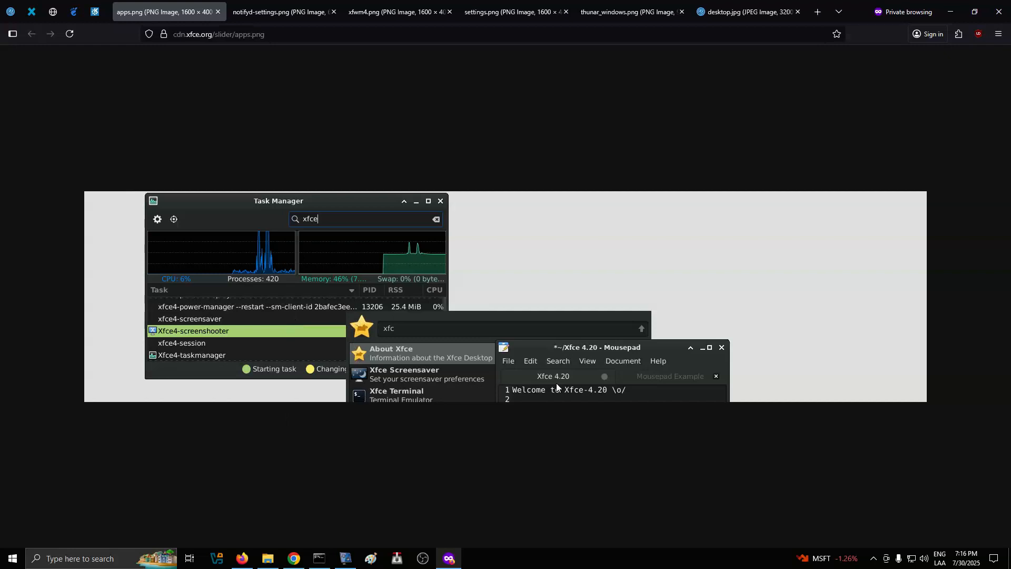
pyautogui.moveTo(368, 506)
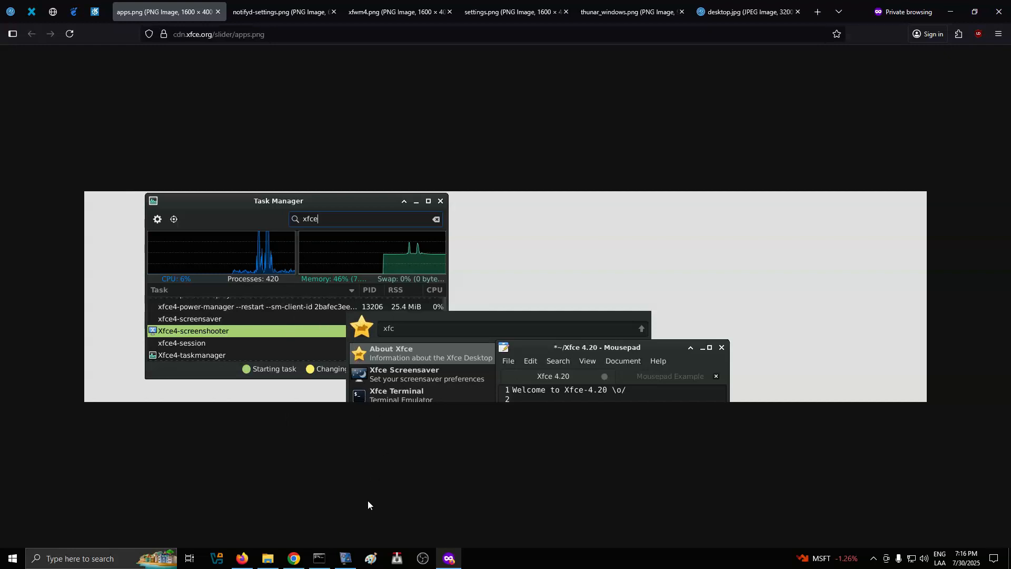
pyautogui.click(344, 558)
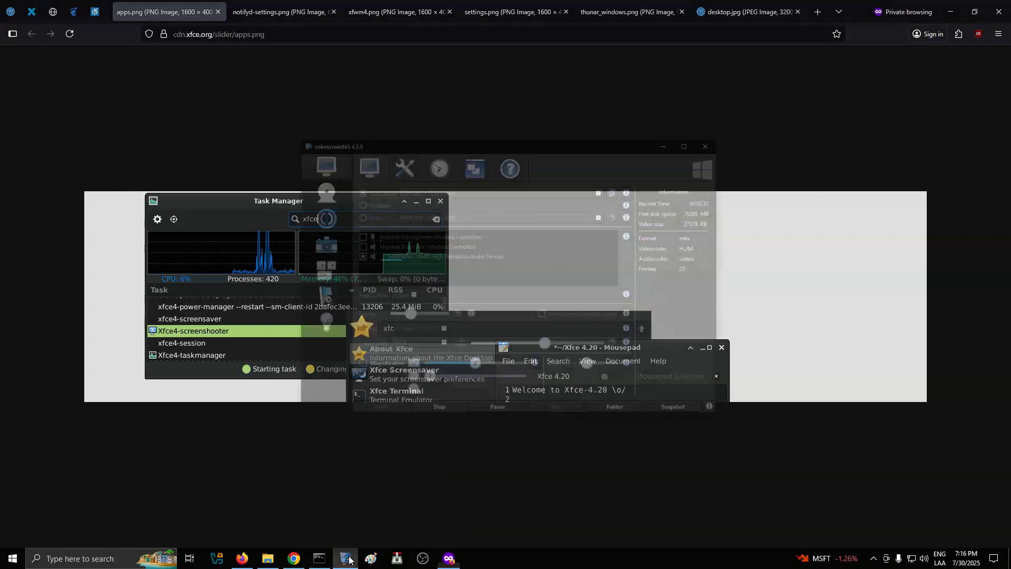
pyautogui.click(346, 558)
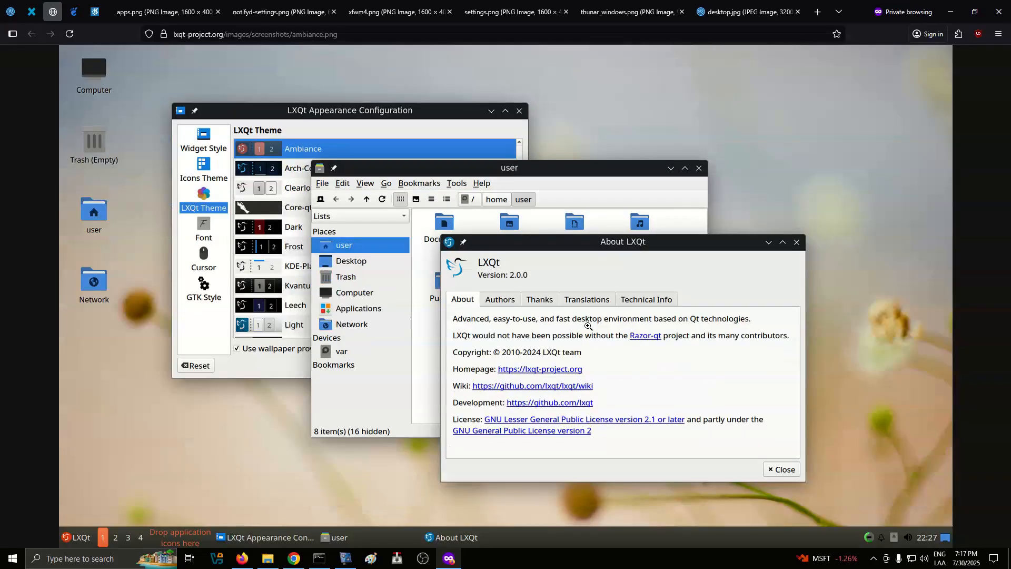
pyautogui.moveTo(934, 108)
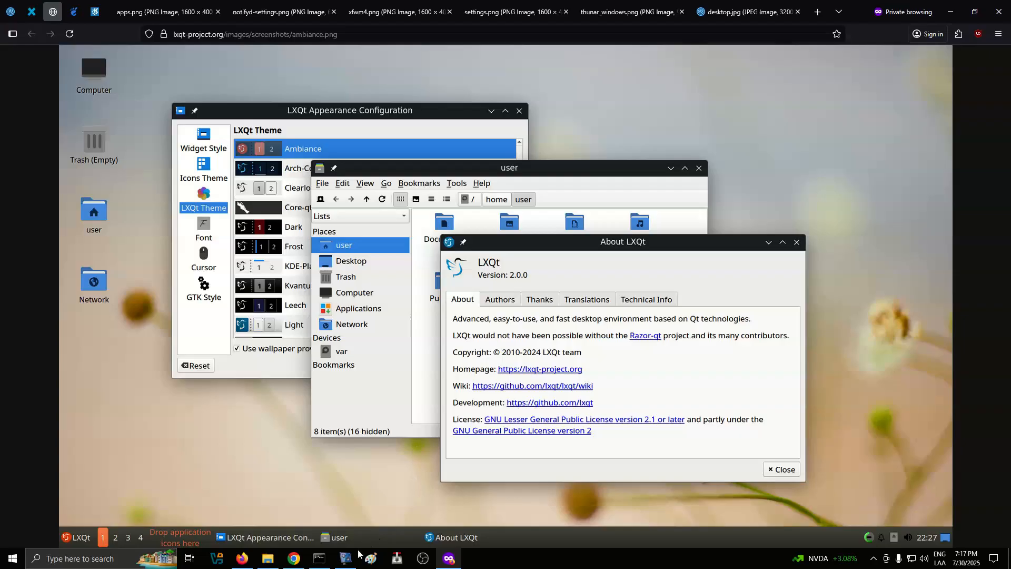
# Switch to the lxqt-project.org tab showing the ambiance.png screenshot
pyautogui.click(346, 558)
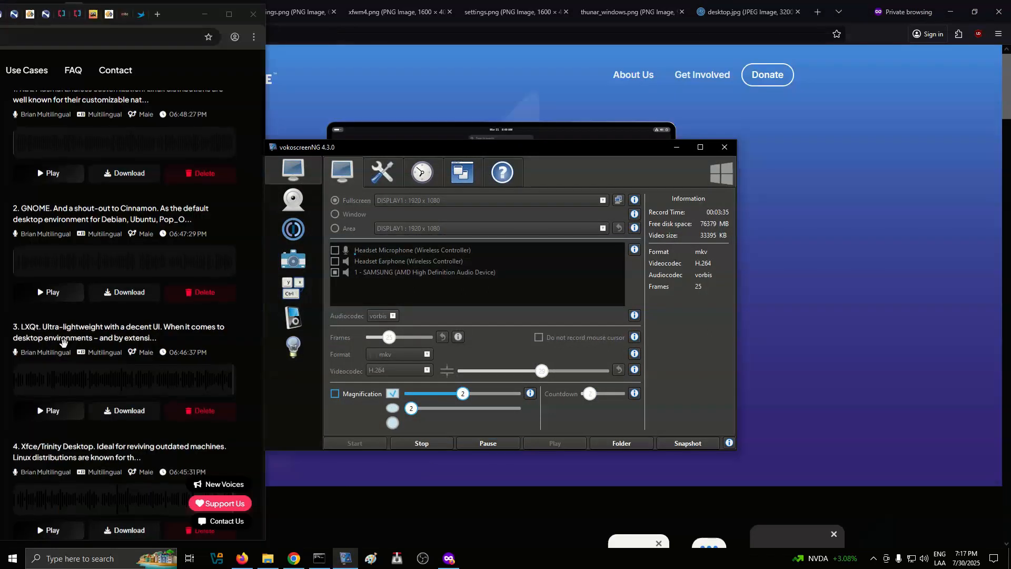
# Load gnome.org and open its GNOME laptop picture as an image in a new tab
pyautogui.click(48, 293)
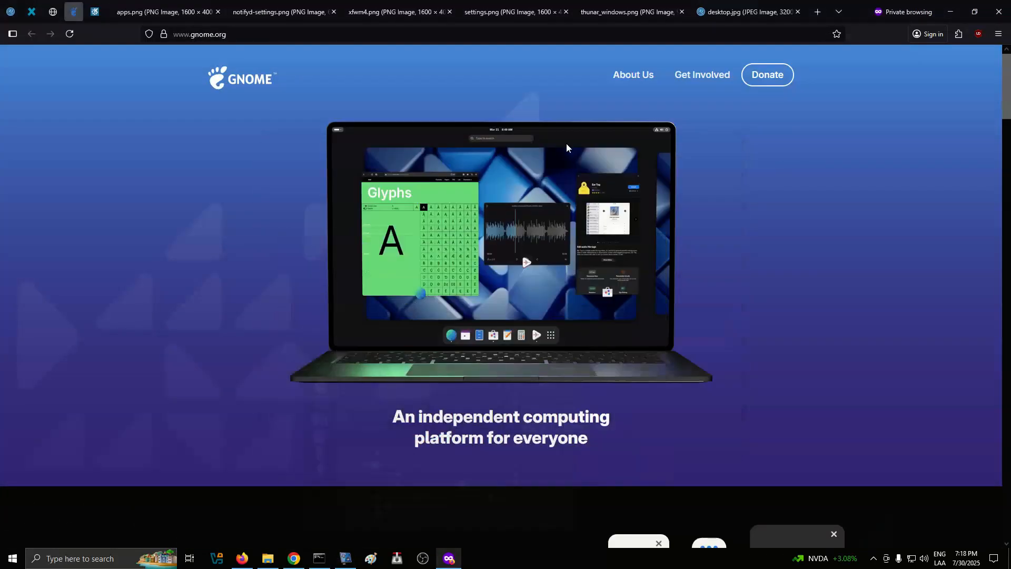
pyautogui.rightClick(422, 219)
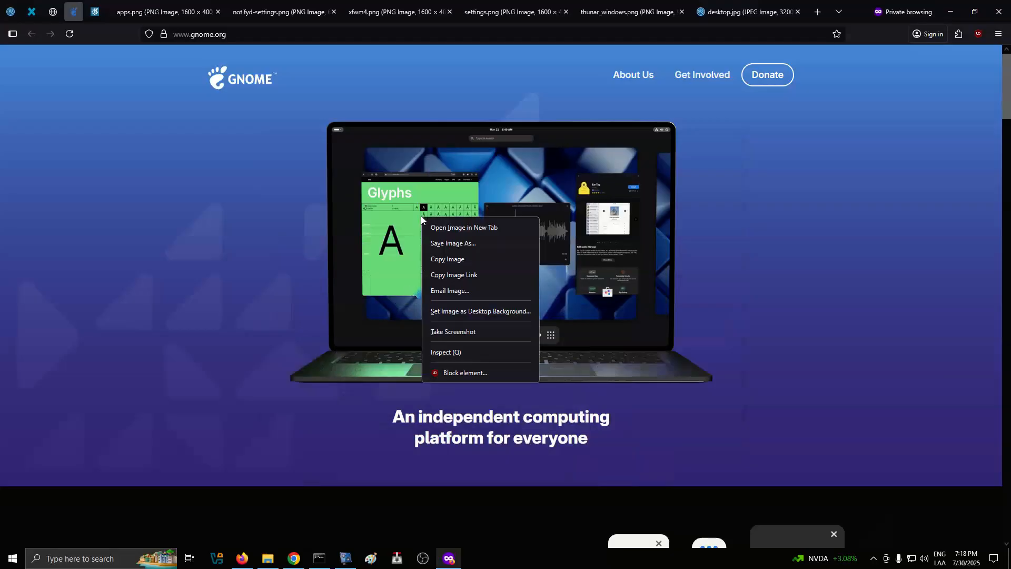
pyautogui.click(463, 227)
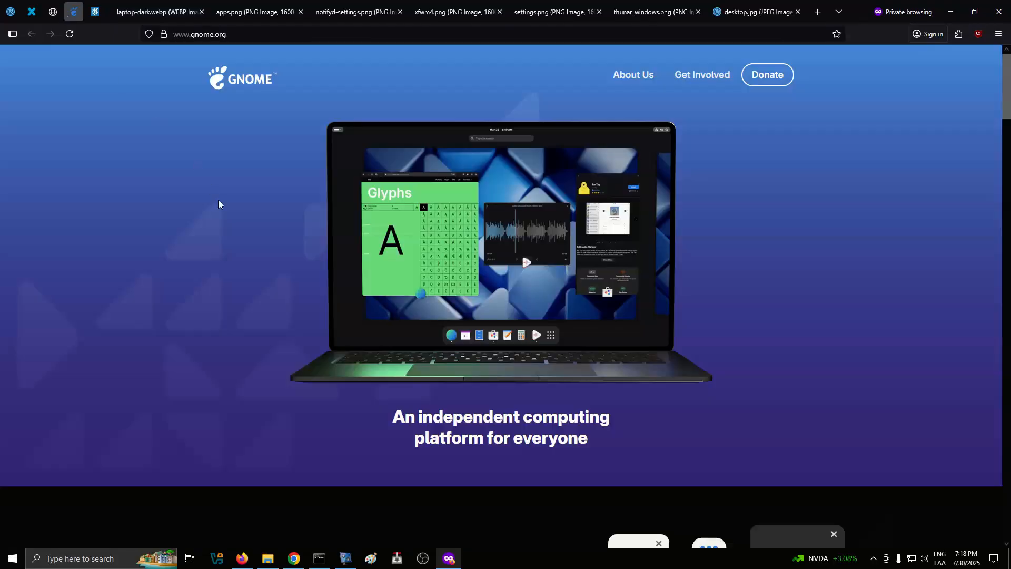
# Go to the GNOME design team page's Where to contribute section, then start a fresh tab for kde.org
pyautogui.scroll(-3)
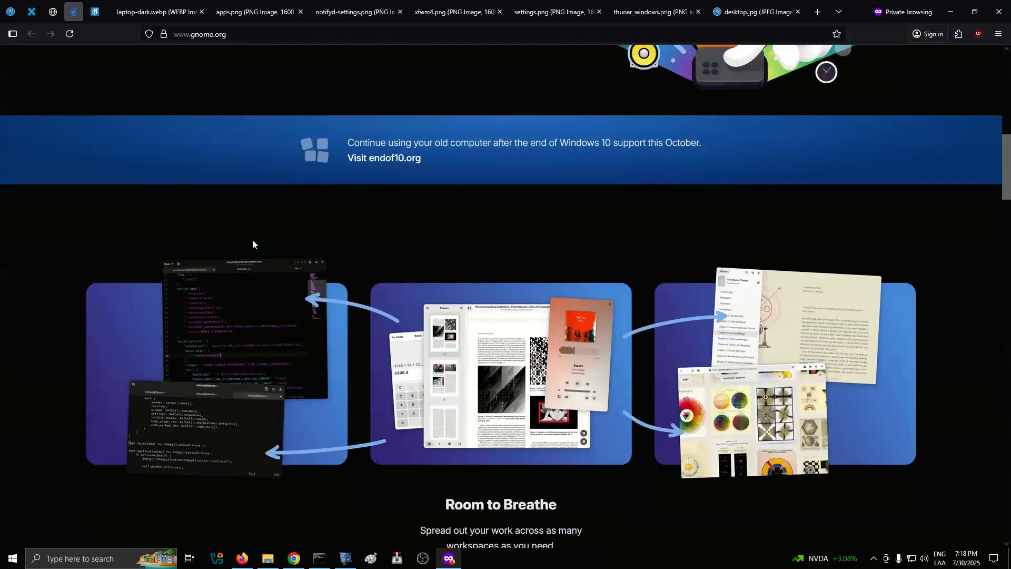
pyautogui.scroll(-3)
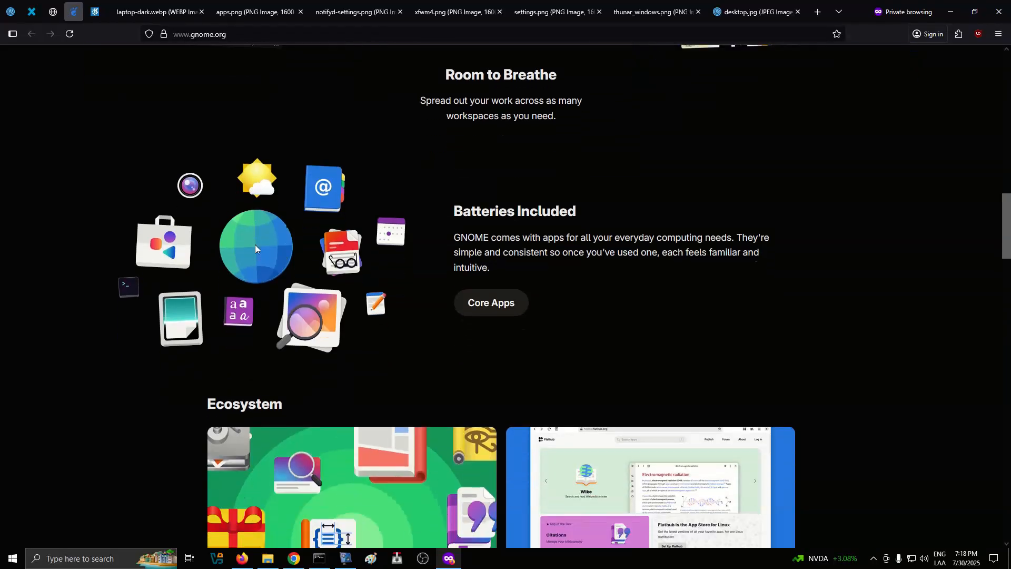
pyautogui.scroll(-3)
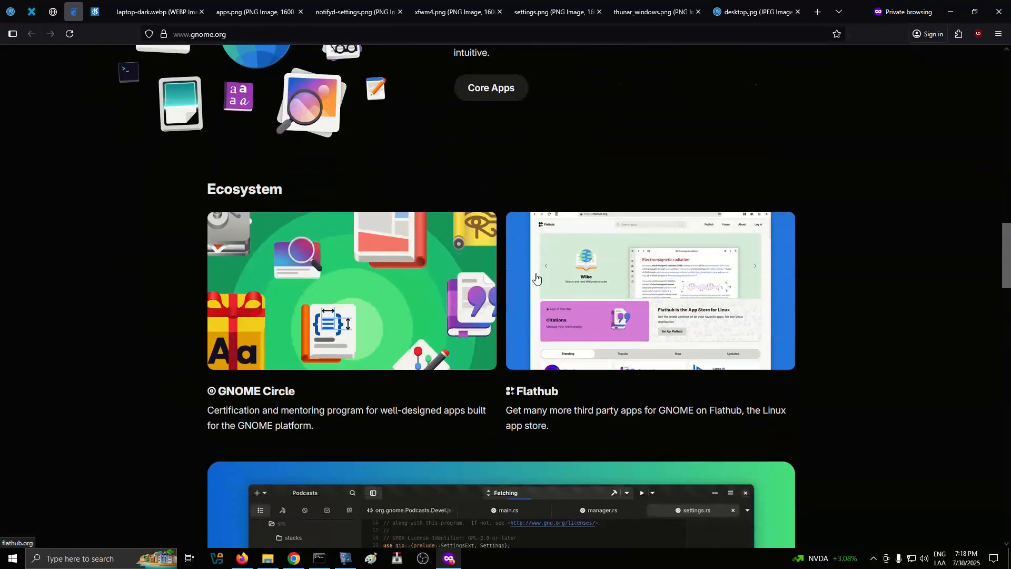
pyautogui.scroll(-3)
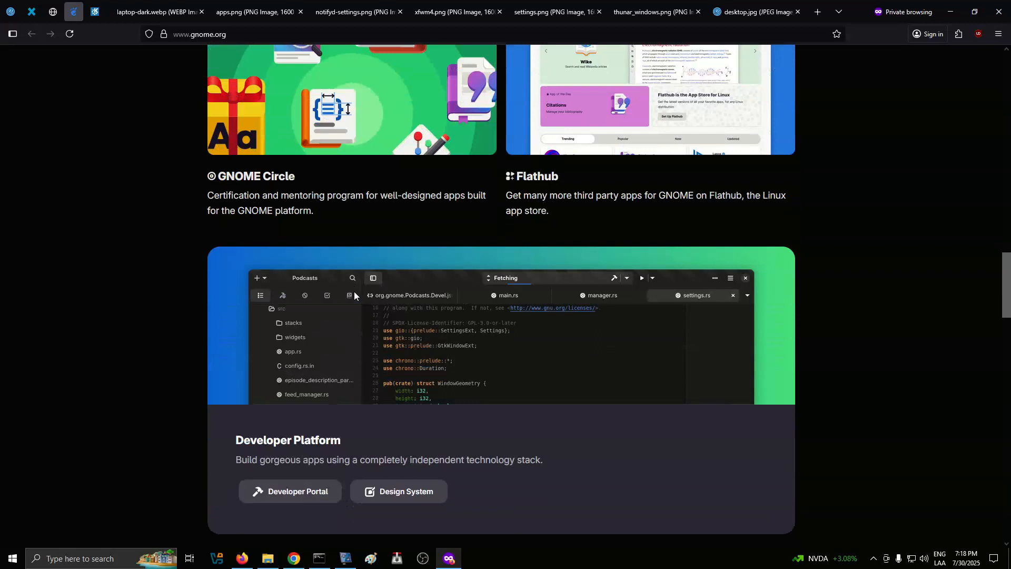
pyautogui.scroll(-3)
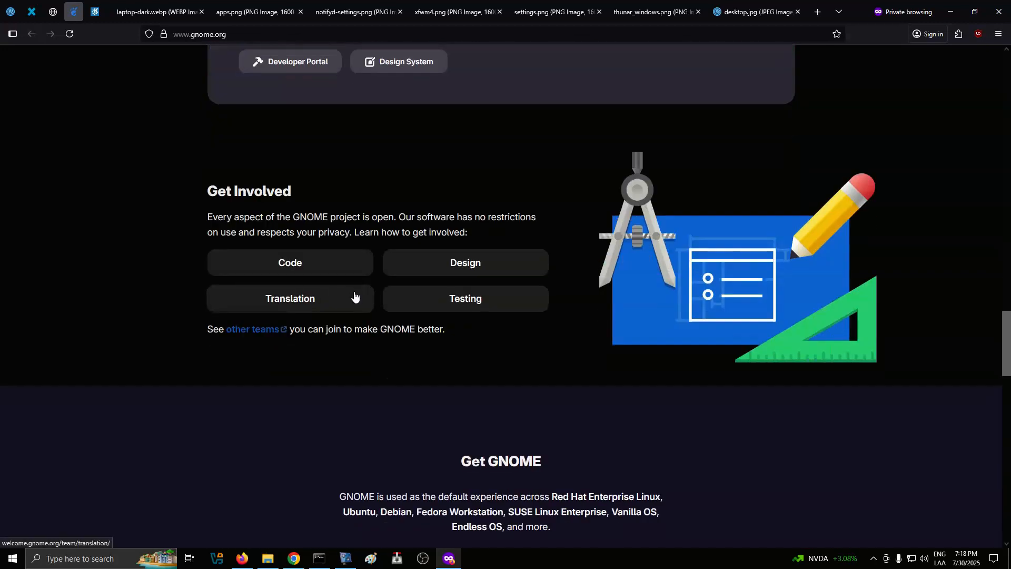
pyautogui.click(466, 263)
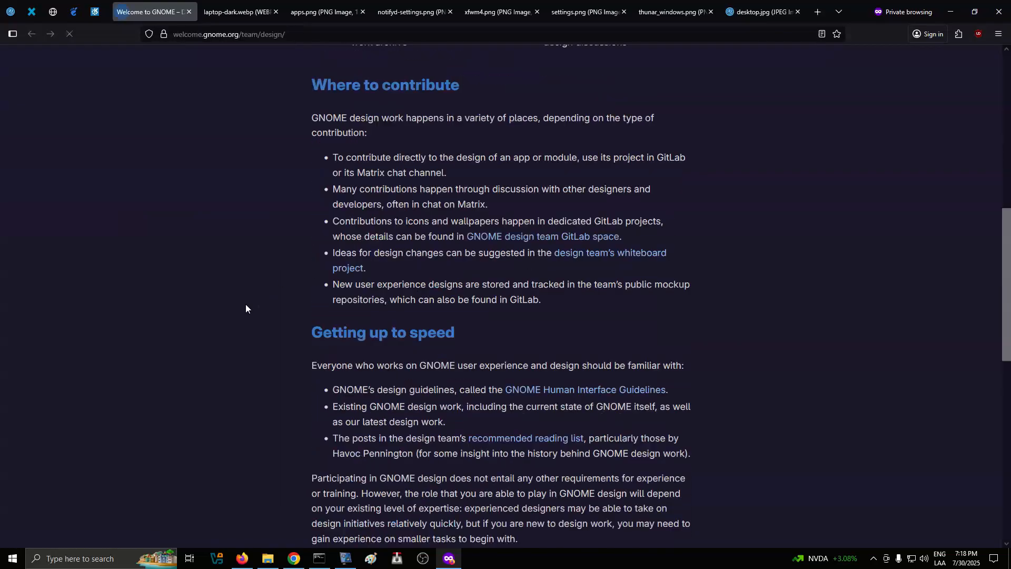
pyautogui.click(240, 10)
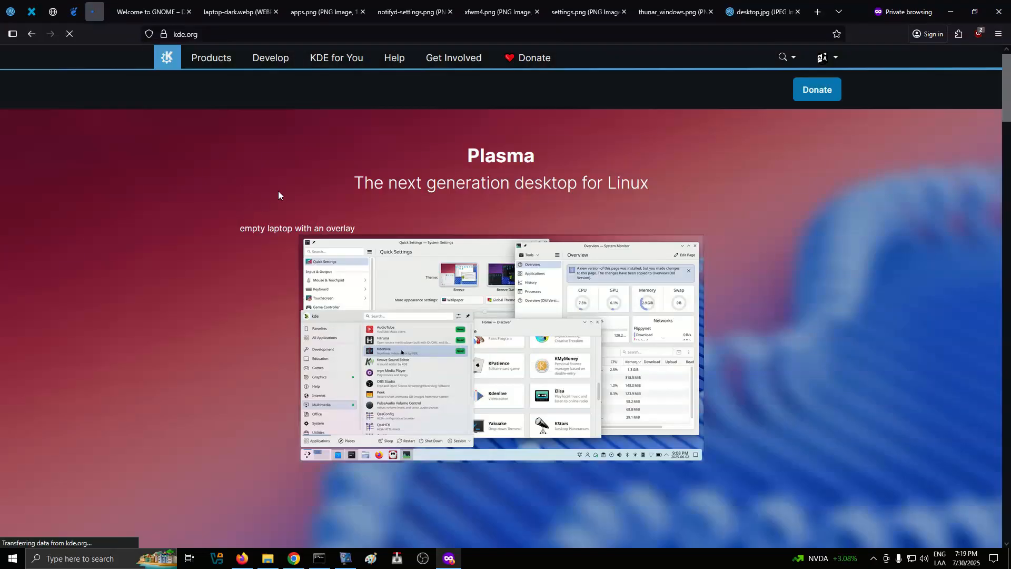
# Open the KDE Plasma laptop image in its own tab and scroll into the featured apps
pyautogui.scroll(-3)
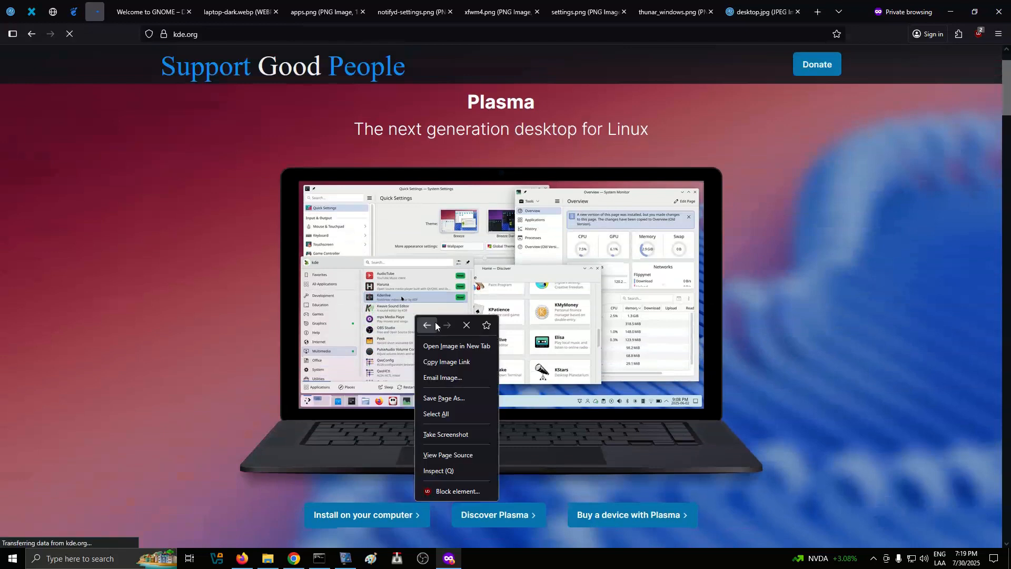
pyautogui.click(446, 346)
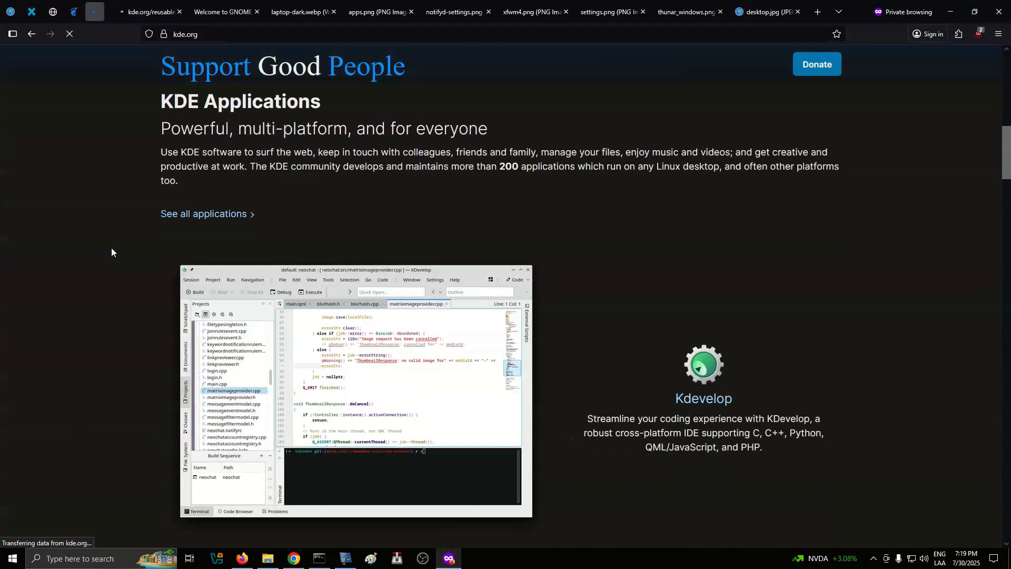
pyautogui.scroll(-3)
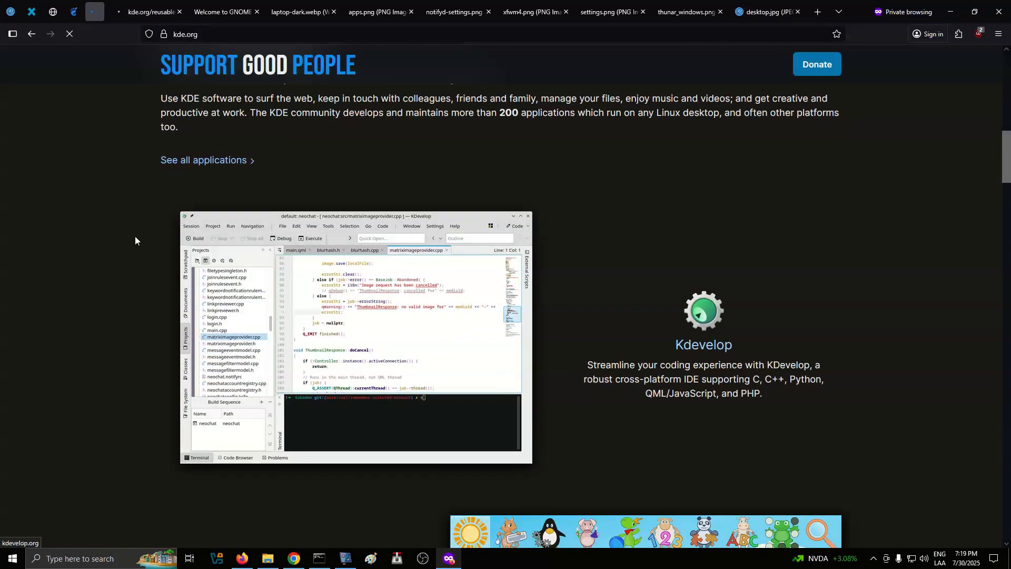
pyautogui.scroll(-3)
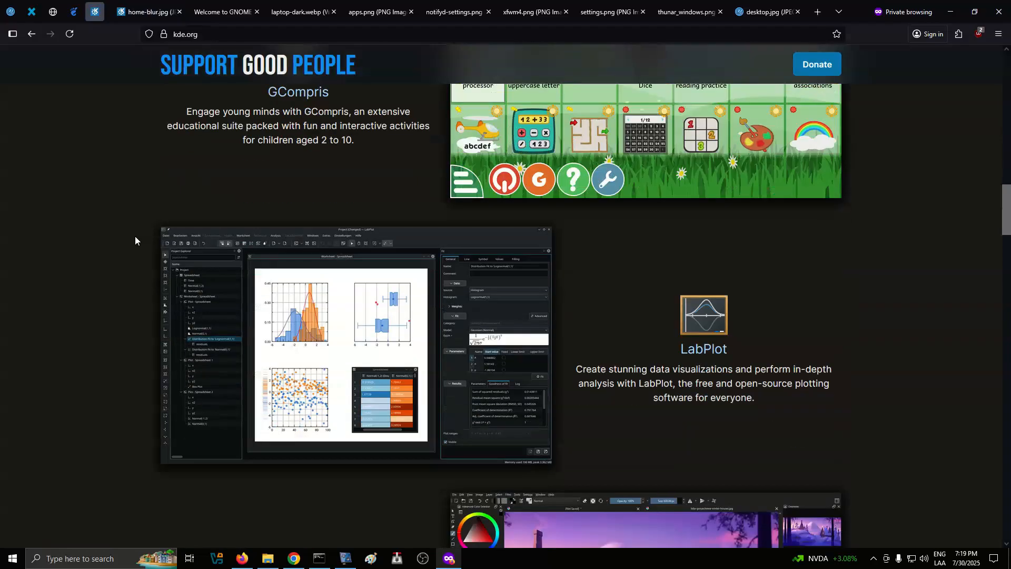
pyautogui.scroll(-3)
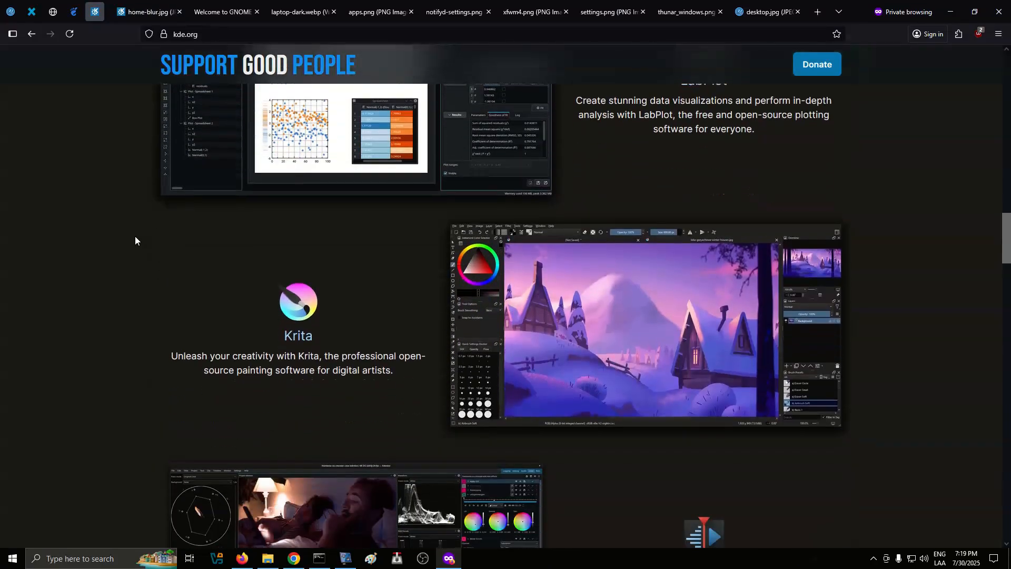
pyautogui.scroll(-3)
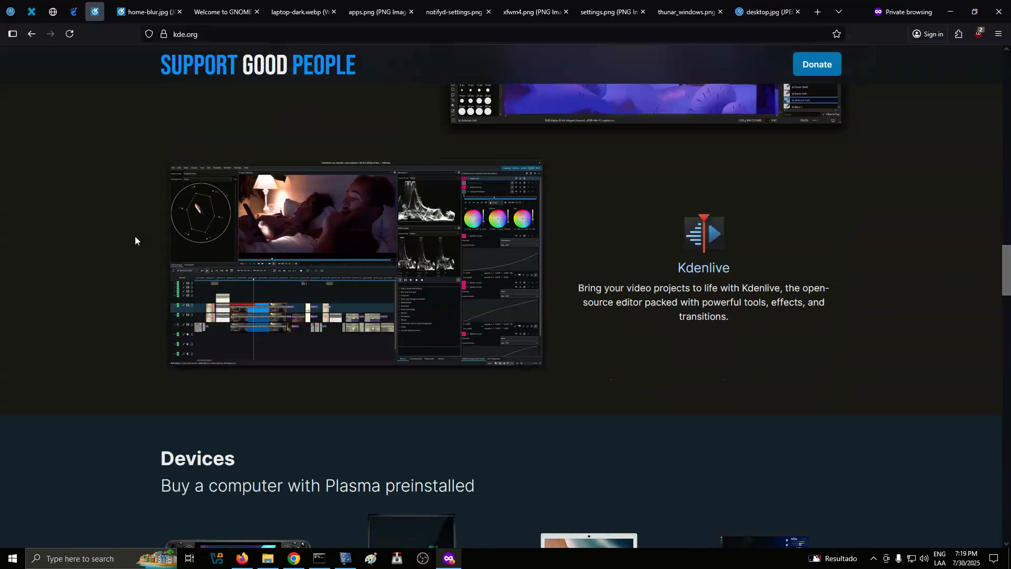
# Browse the KDE homepage Devices, Announcements, KDE Eco and Community sections
pyautogui.scroll(-3)
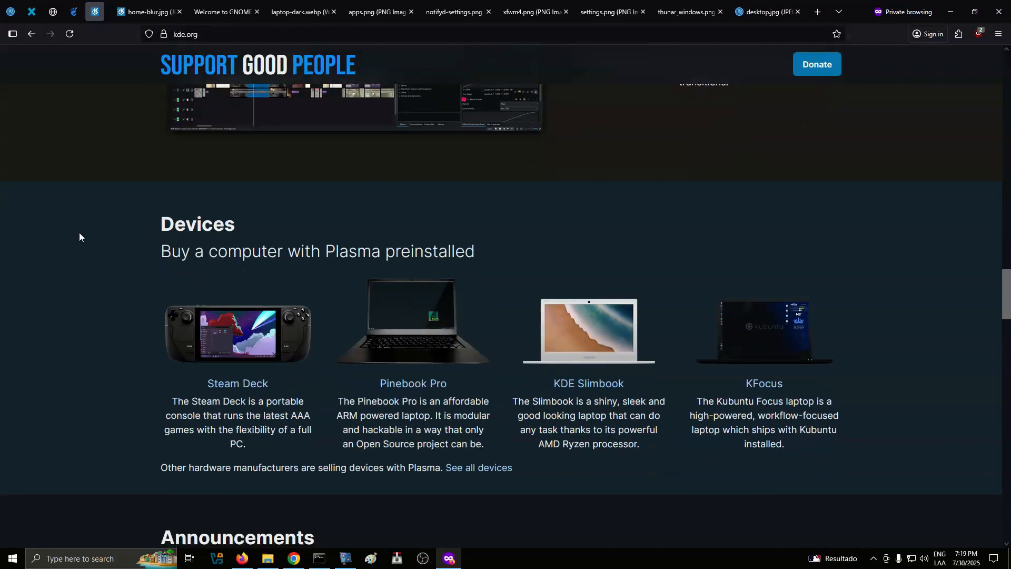
pyautogui.scroll(-3)
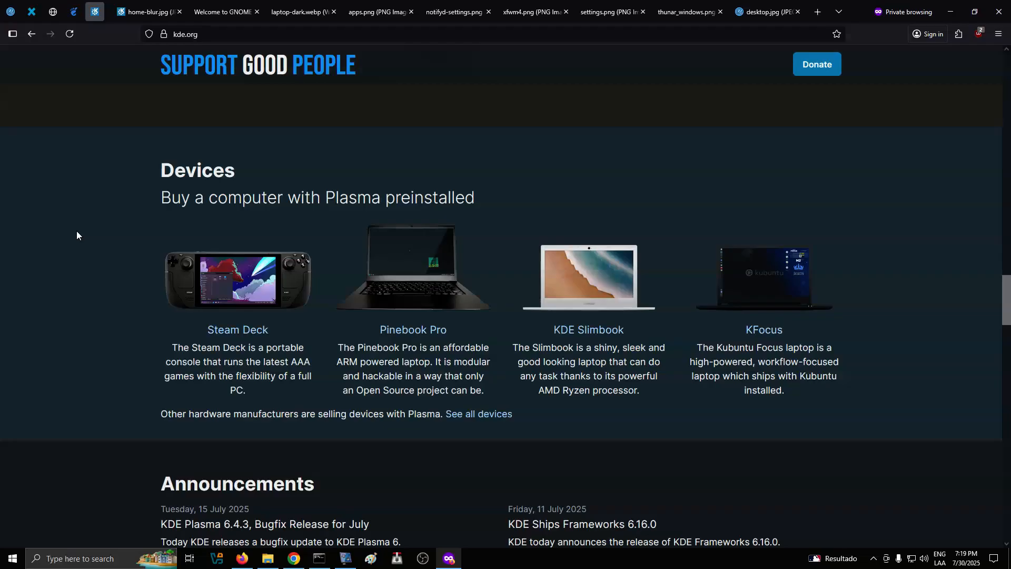
pyautogui.scroll(-3)
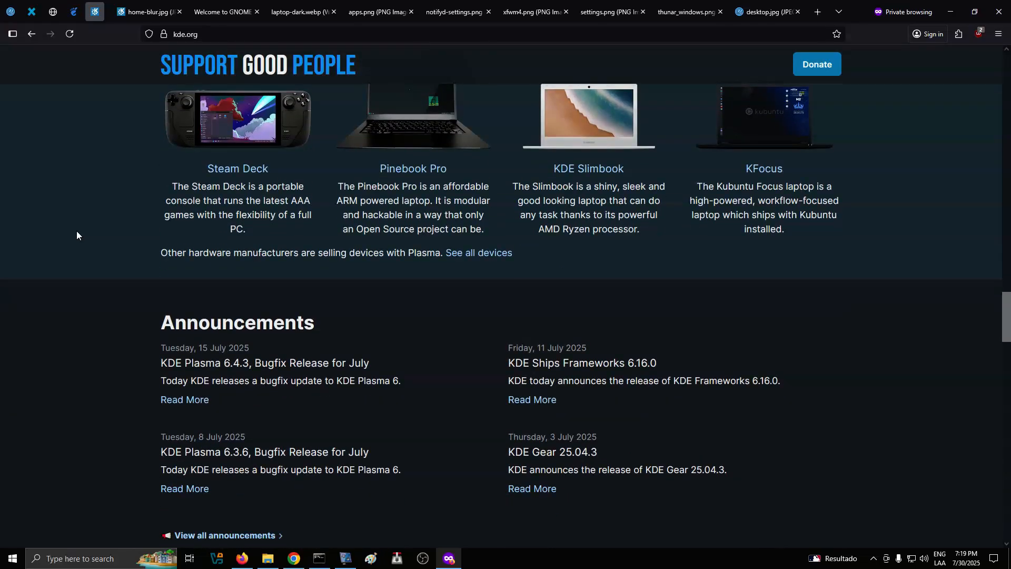
pyautogui.scroll(-3)
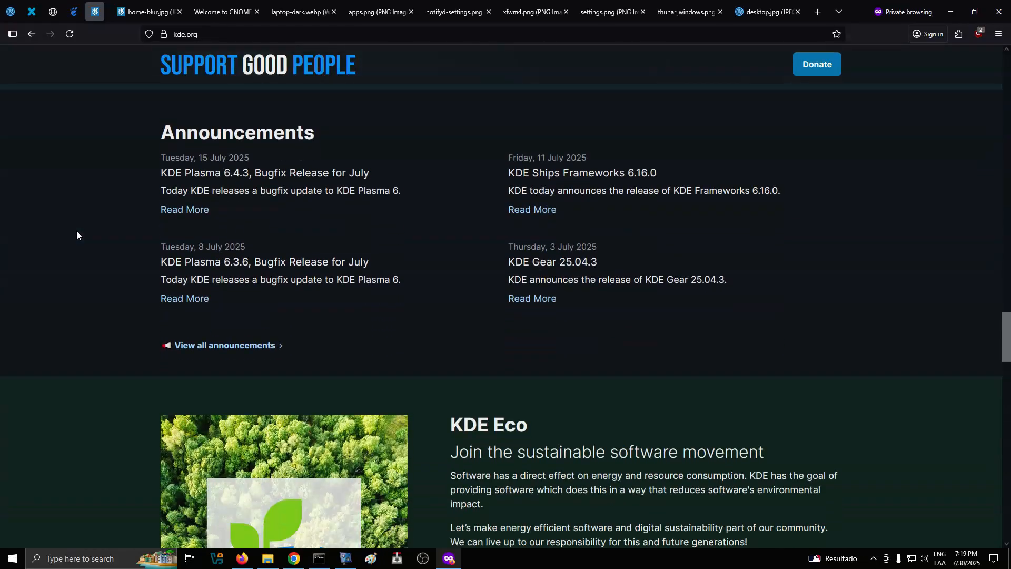
pyautogui.scroll(-3)
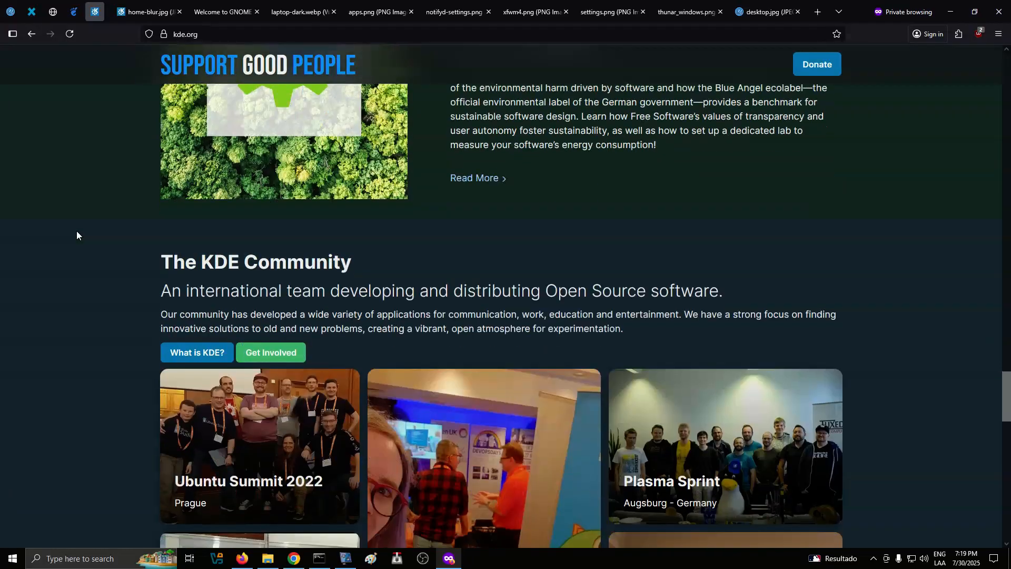
pyautogui.scroll(-3)
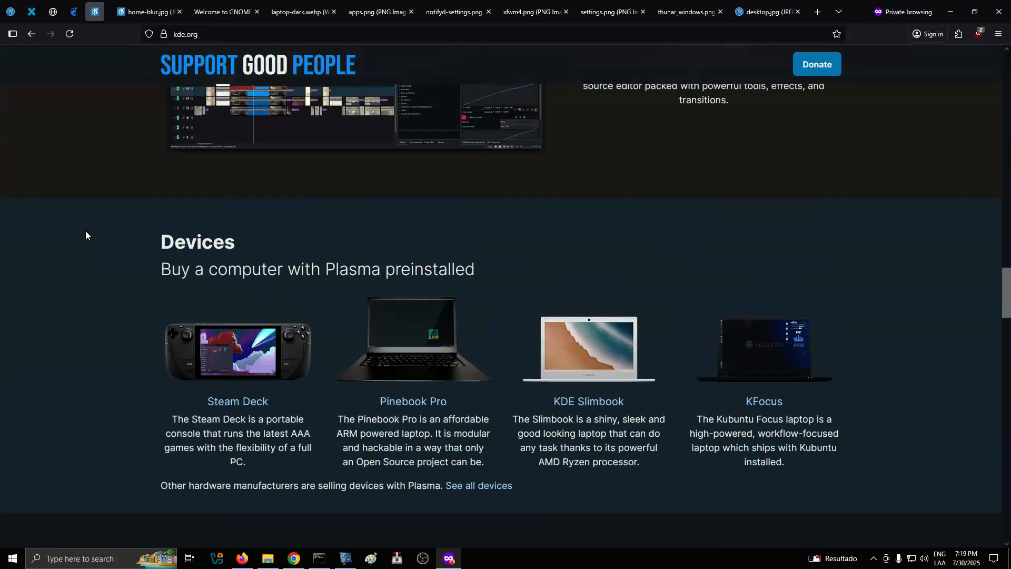
# Open the apps.kde.org catalogue and scroll past KMail, Marble and KSudoku to Dragon Player
pyautogui.click(150, 11)
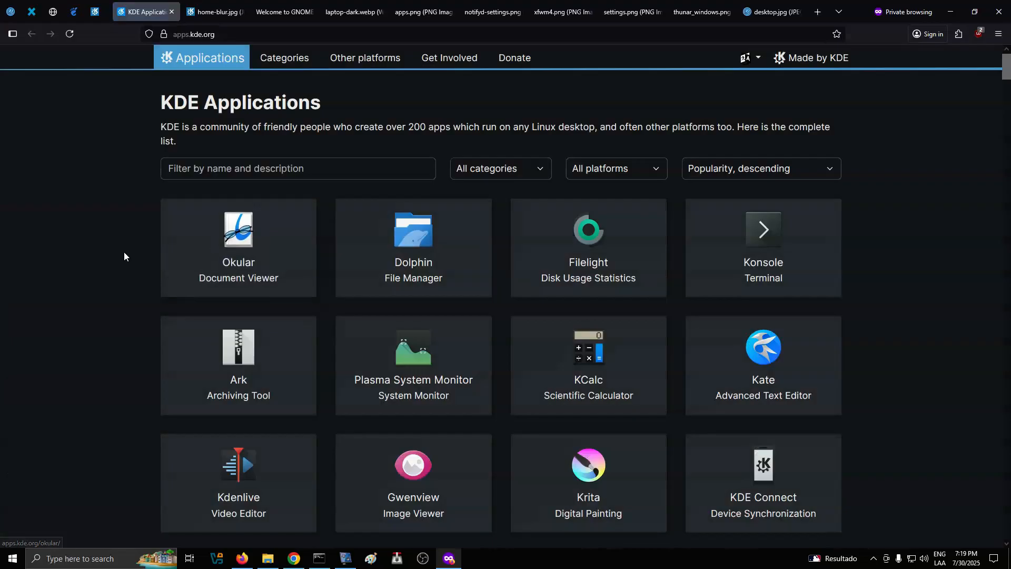
pyautogui.scroll(-3)
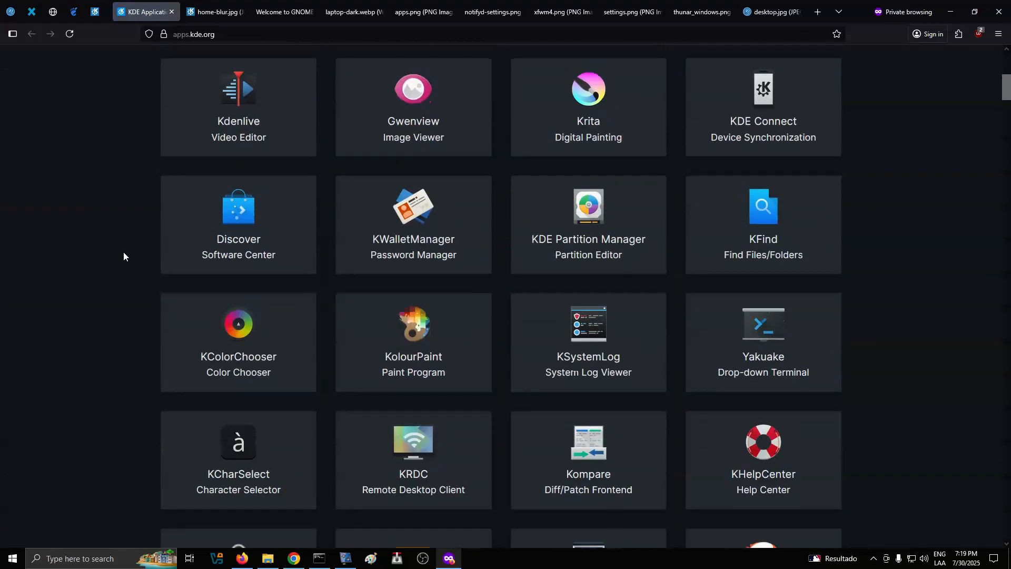
pyautogui.scroll(-3)
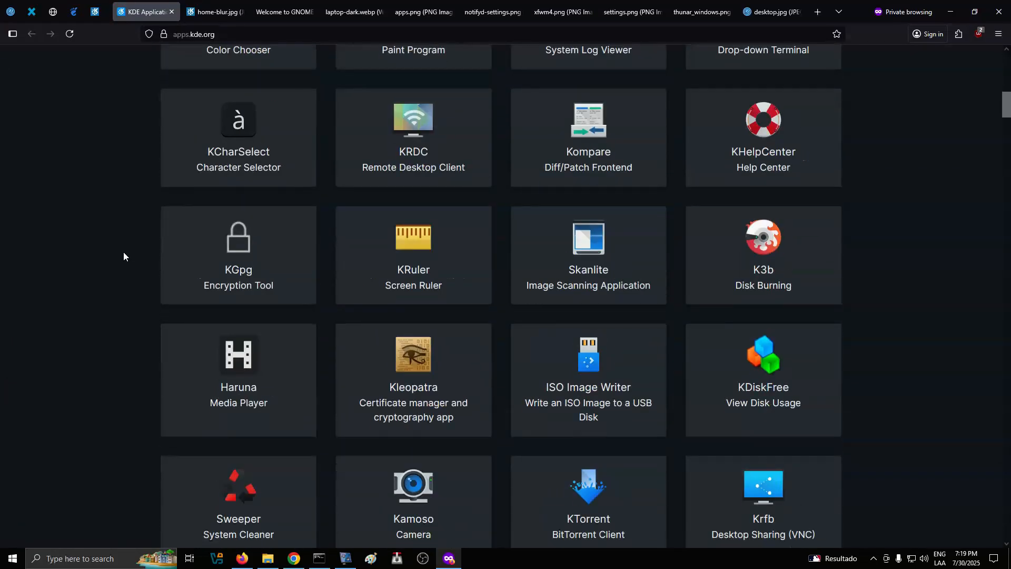
pyautogui.scroll(-3)
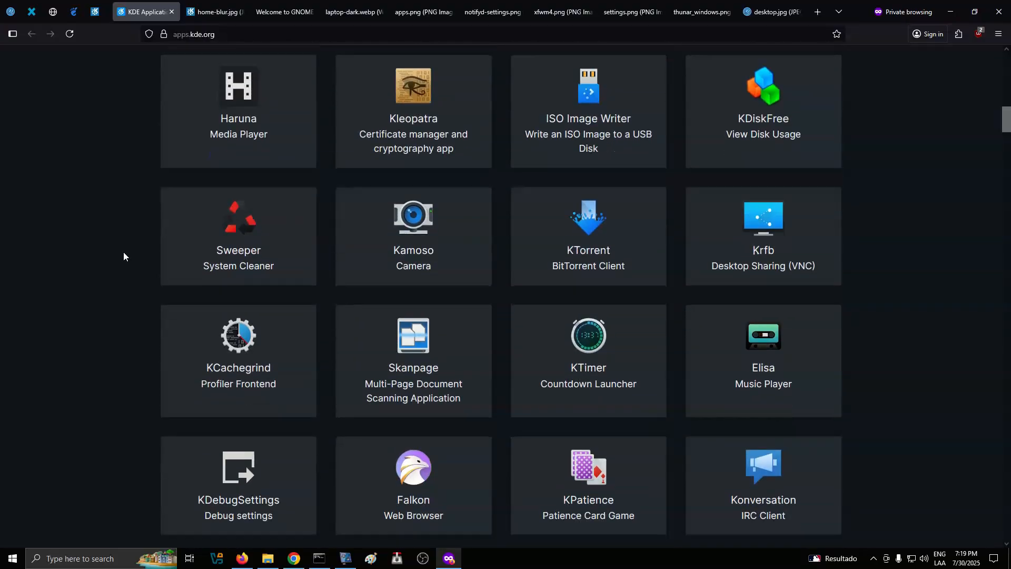
pyautogui.scroll(-3)
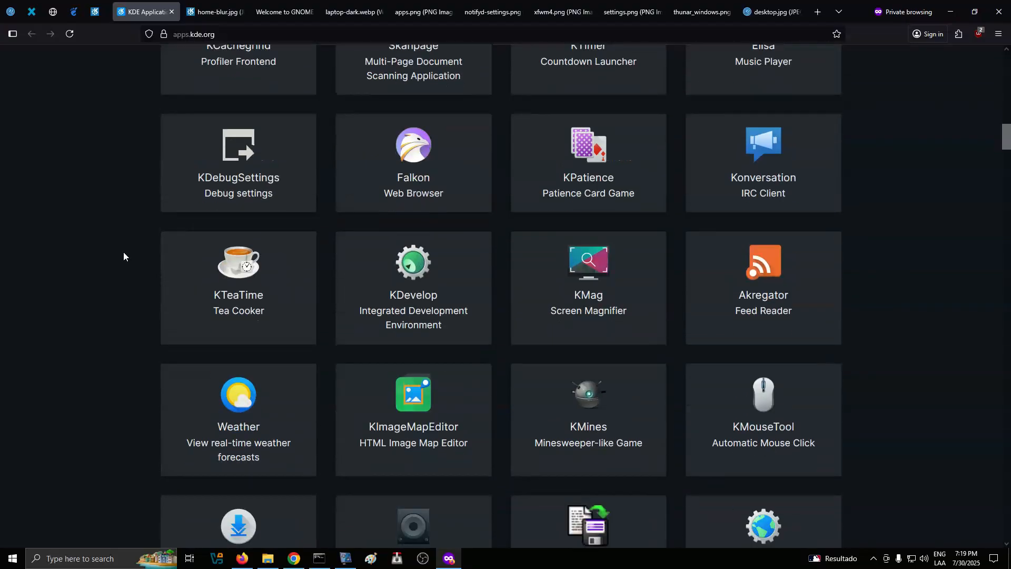
pyautogui.scroll(-3)
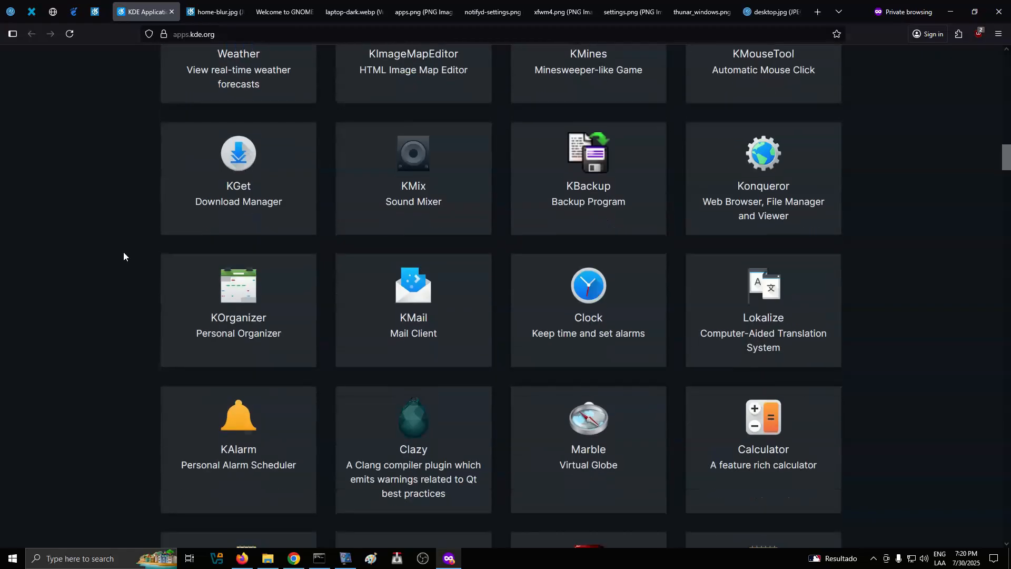
pyautogui.scroll(-3)
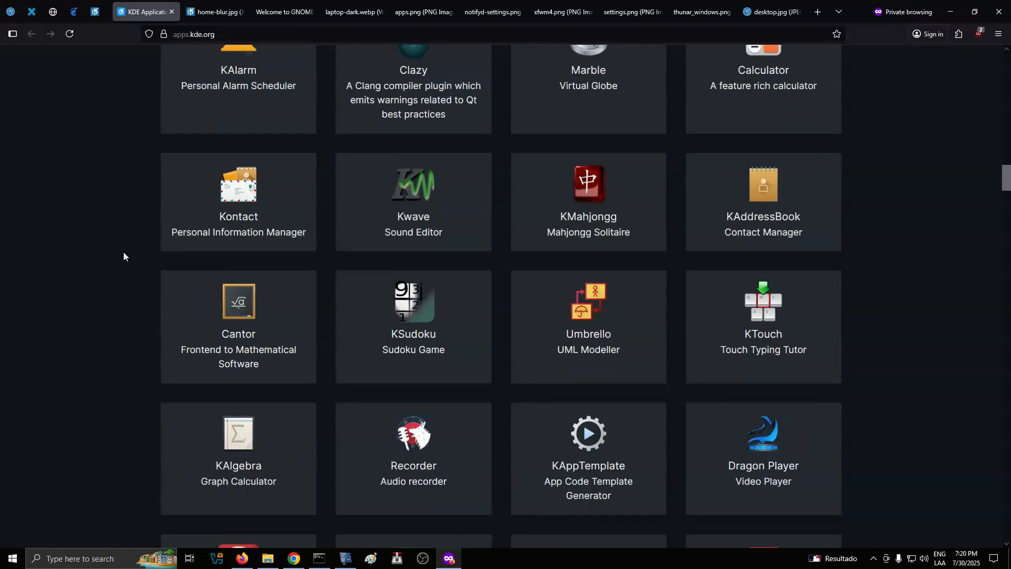